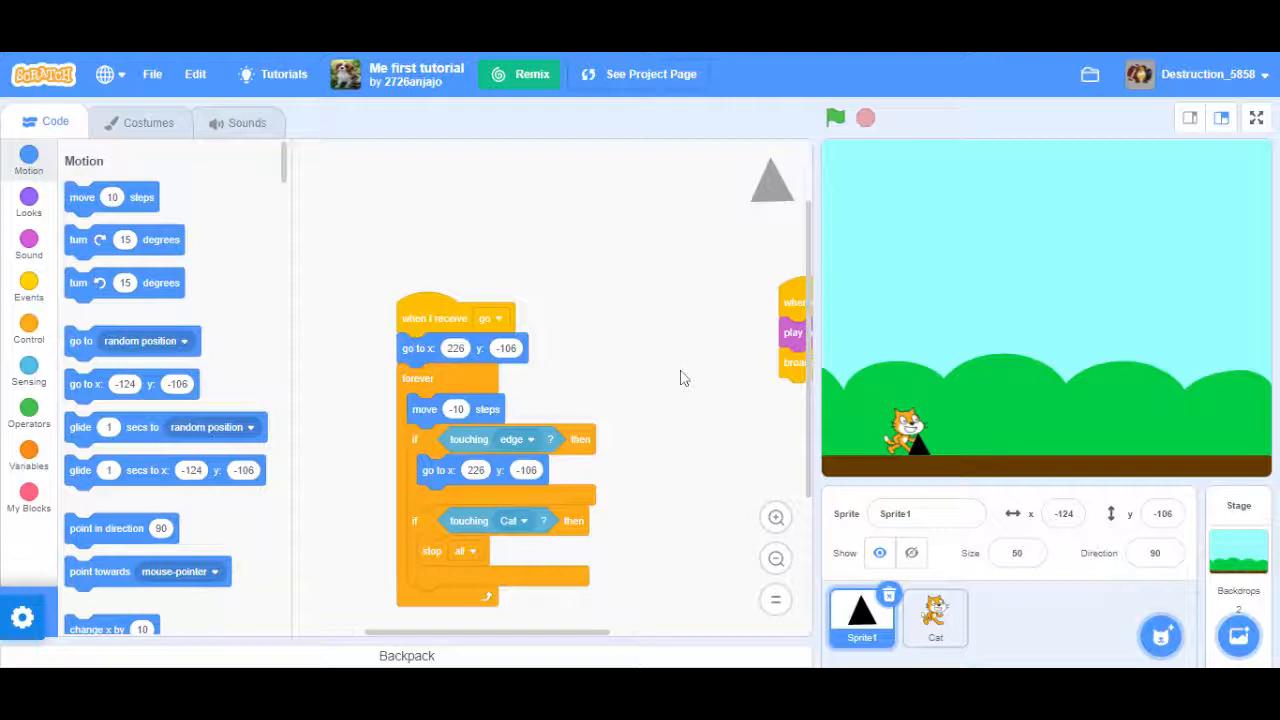
mouse_move(560, 152)
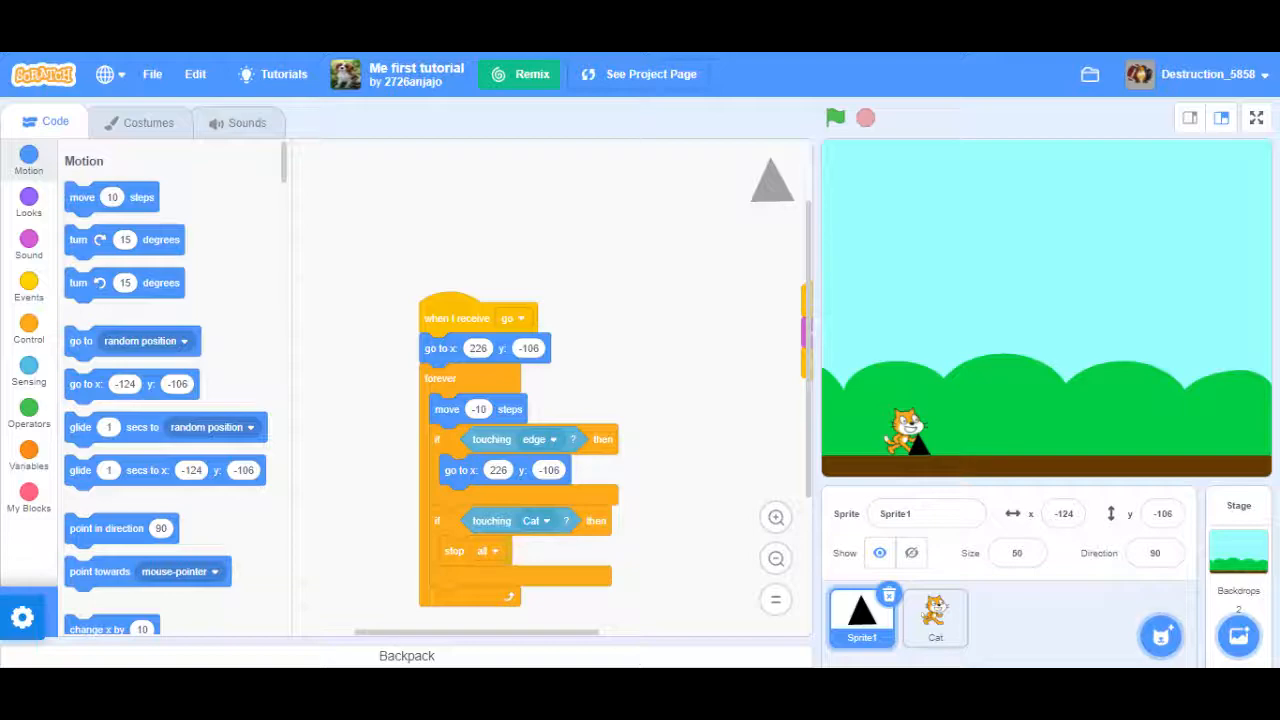
mouse_move(444, 100)
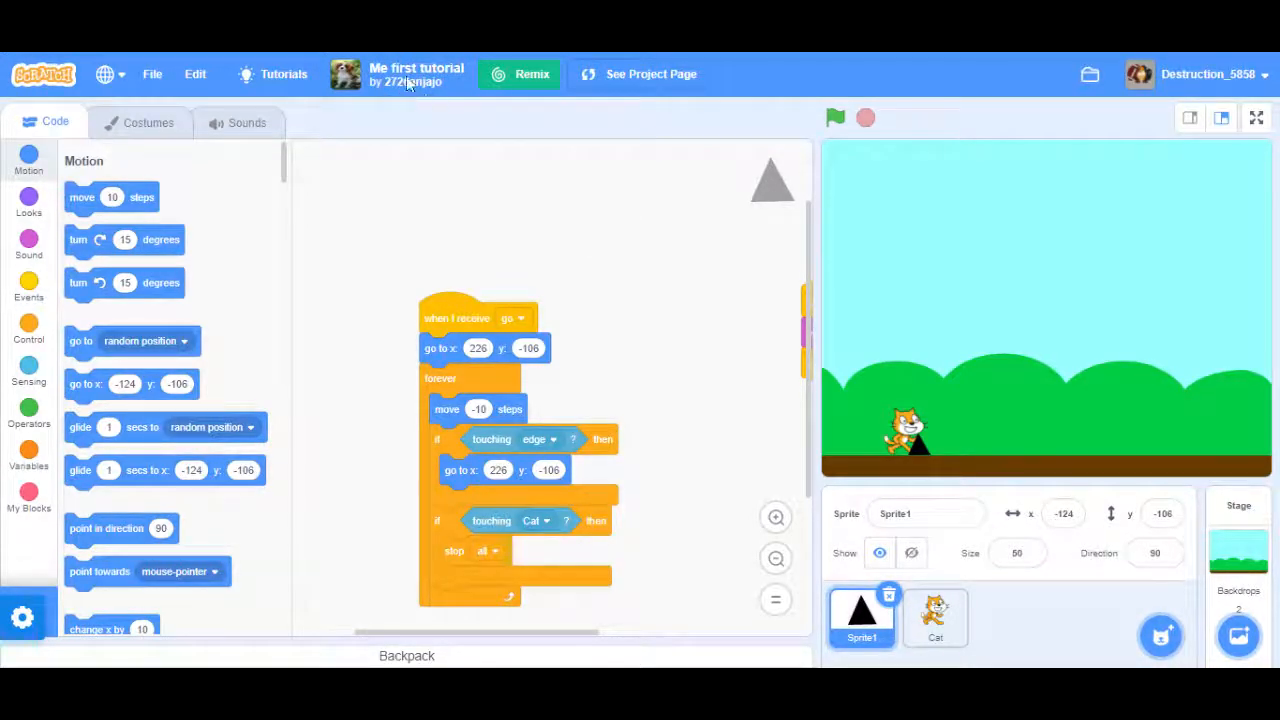
mouse_move(444, 112)
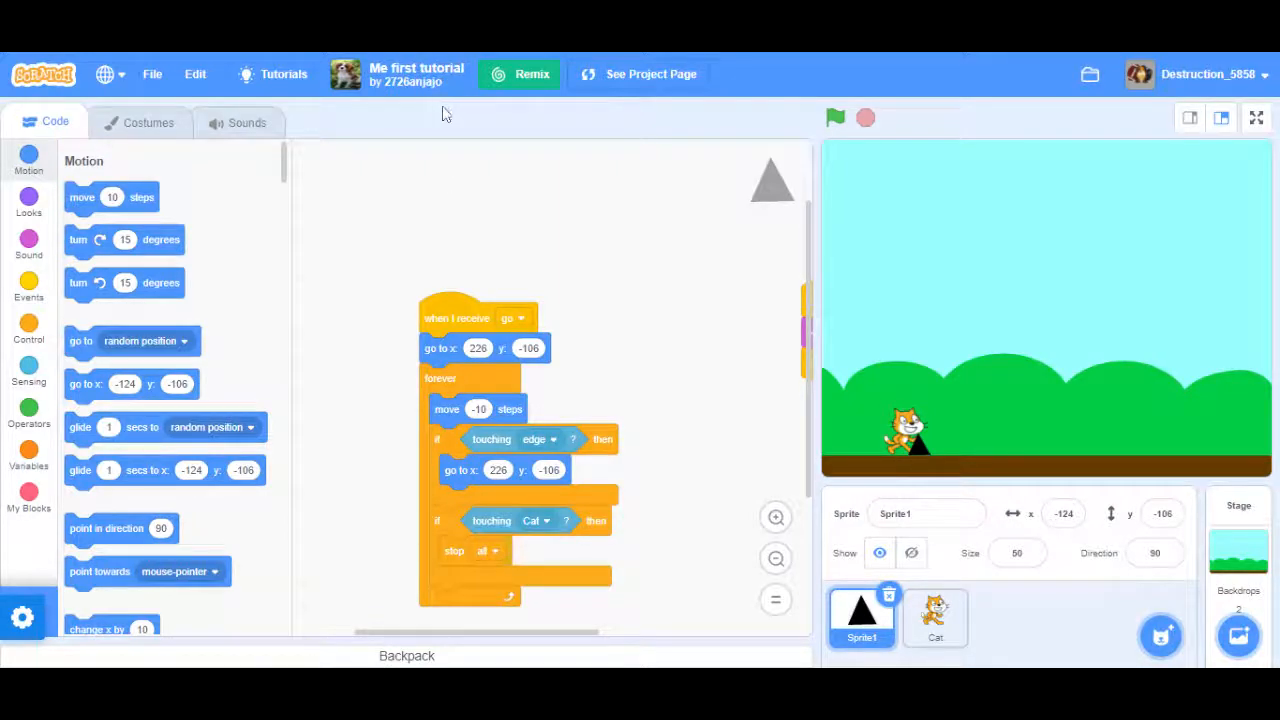
mouse_move(560, 248)
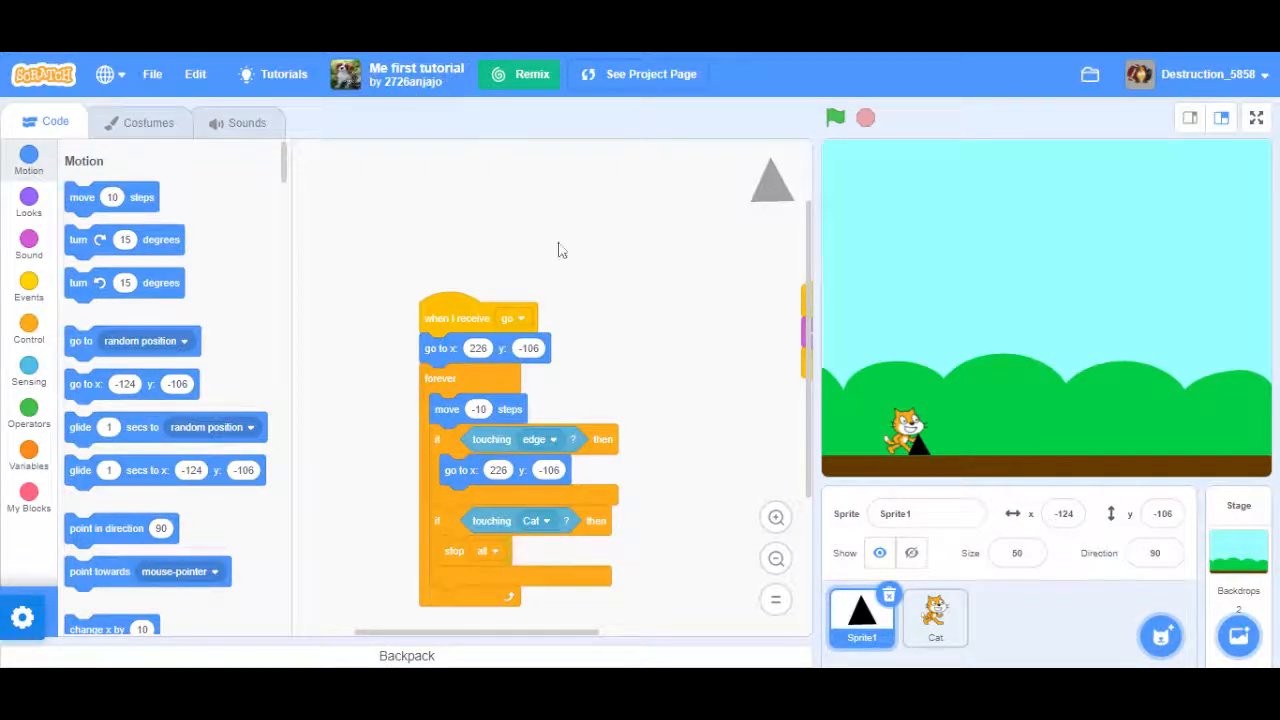
mouse_move(690, 184)
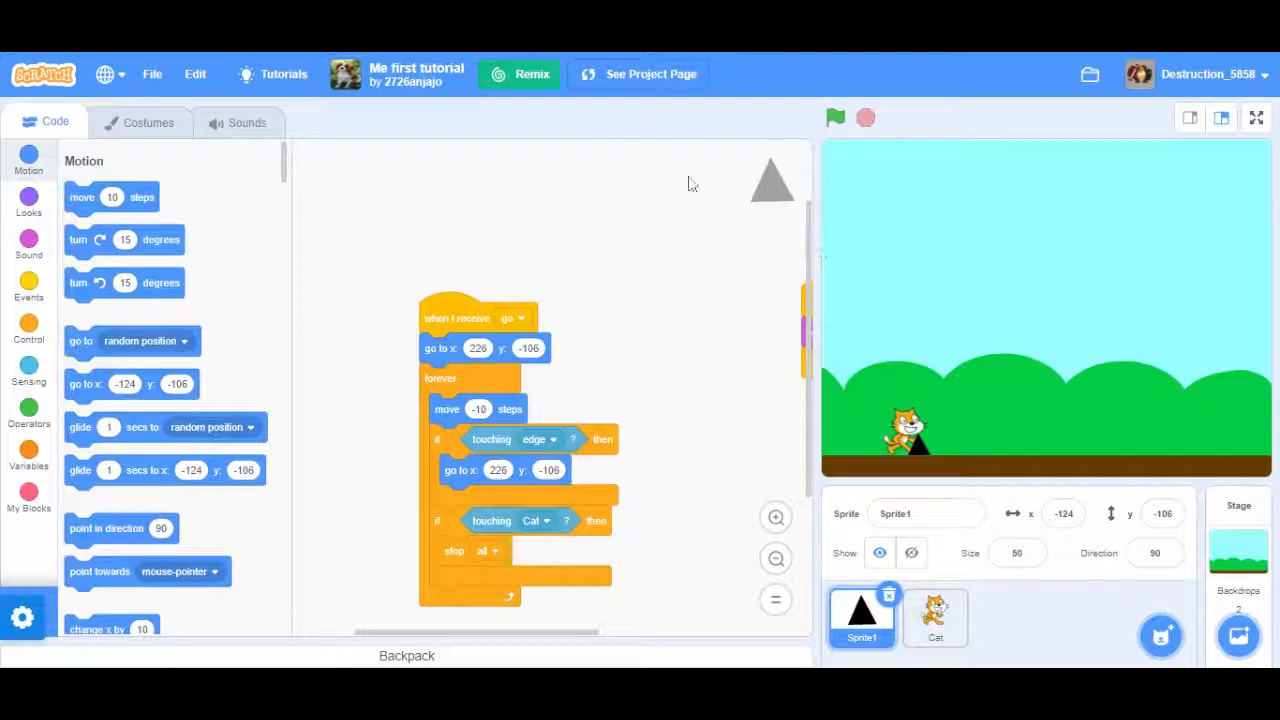
mouse_move(844, 104)
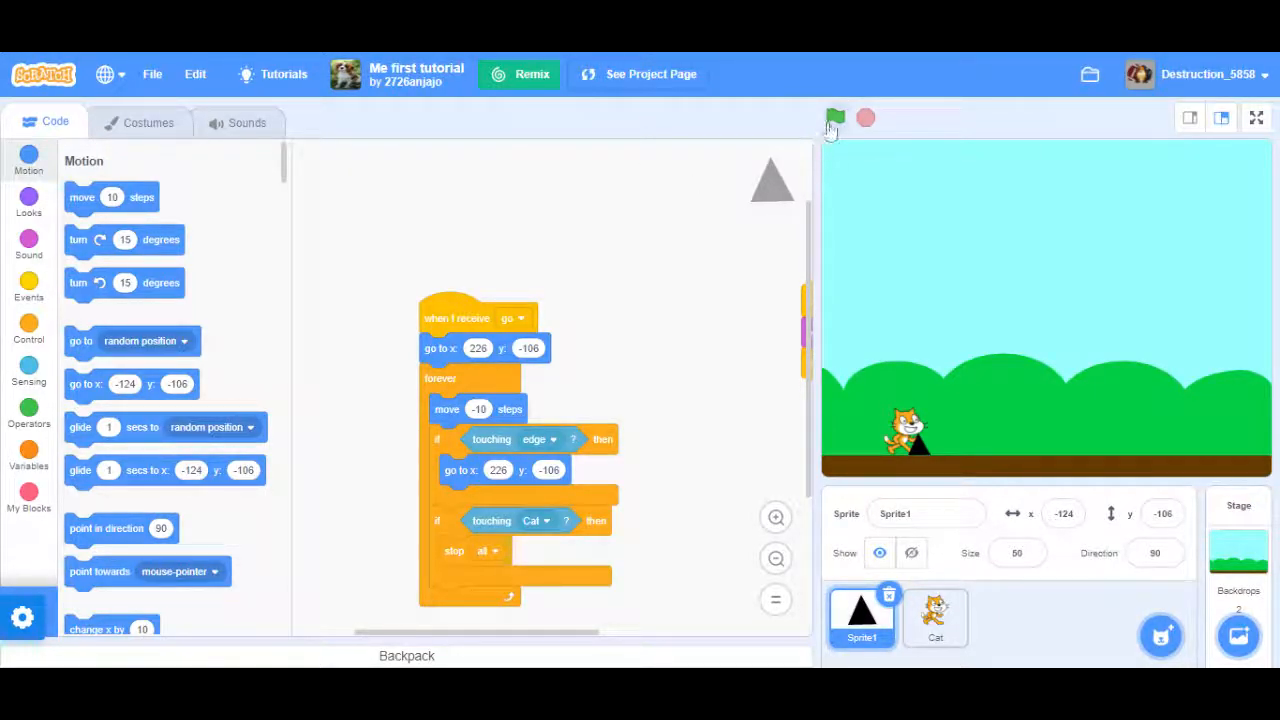
Test-run the game with the green flag, then show the Cat sprite's jump and message1 scripts.
left_click(836, 118)
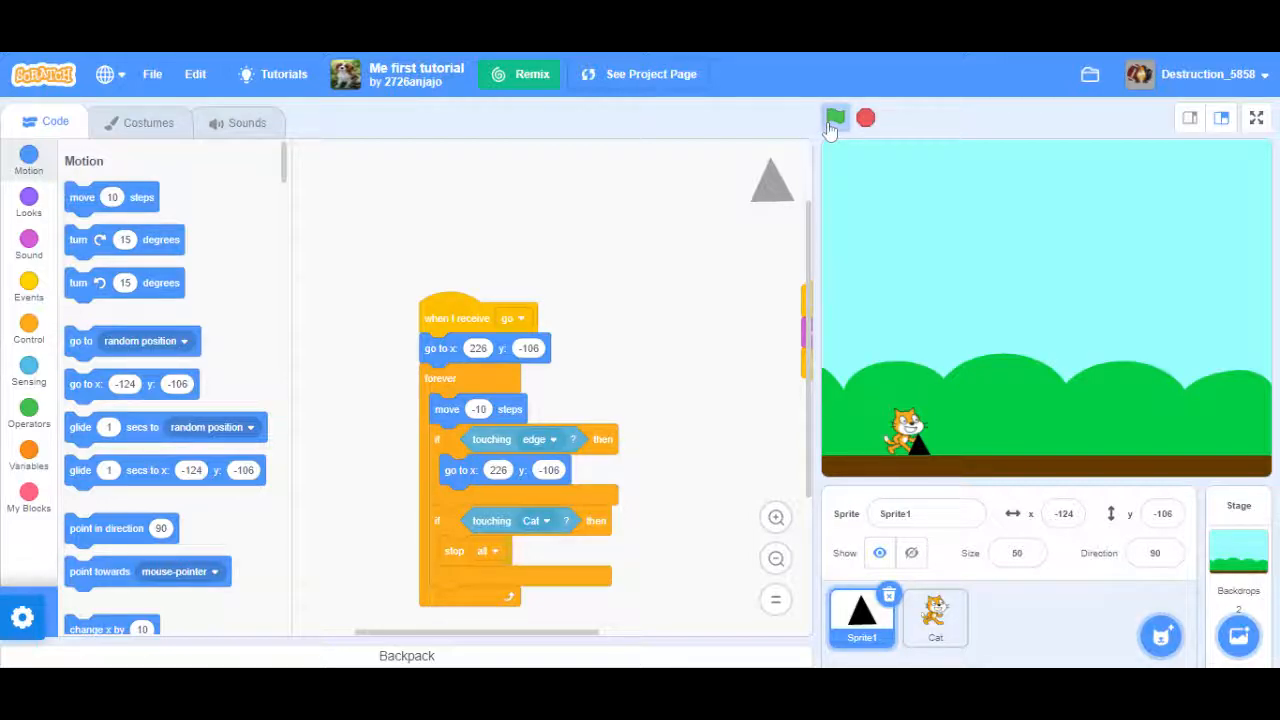
left_click(836, 118)
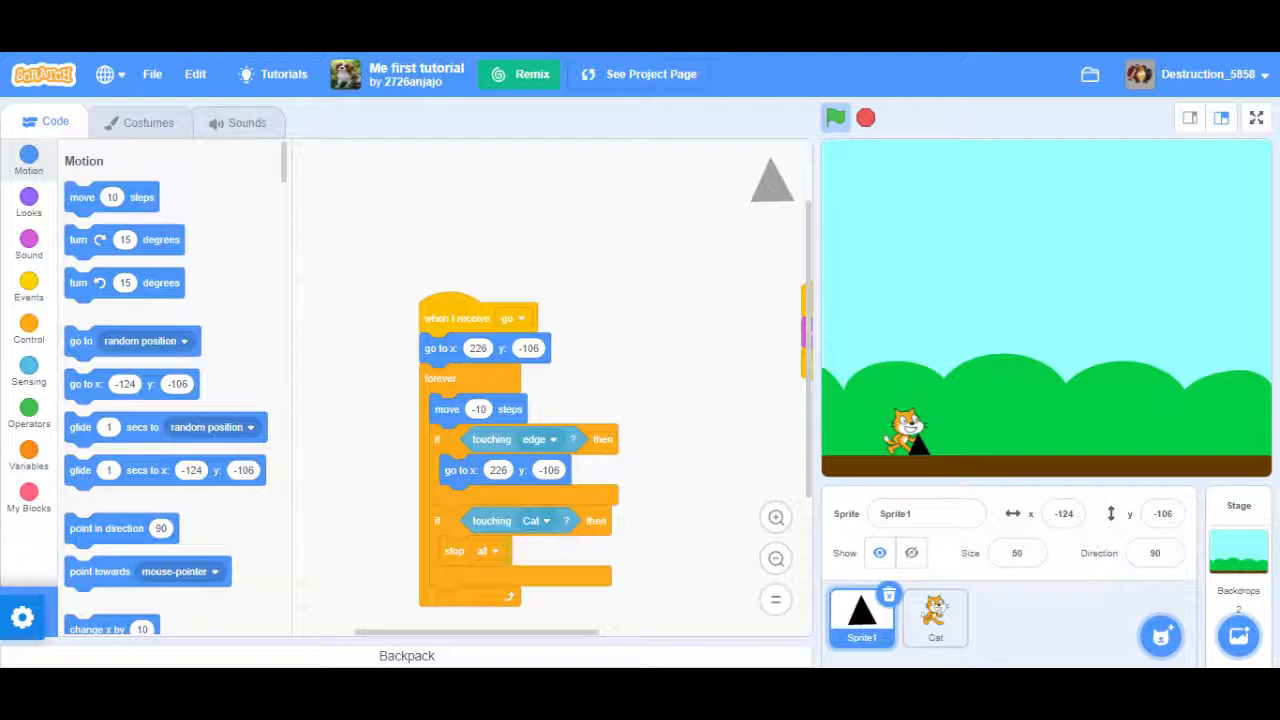
mouse_move(532, 292)
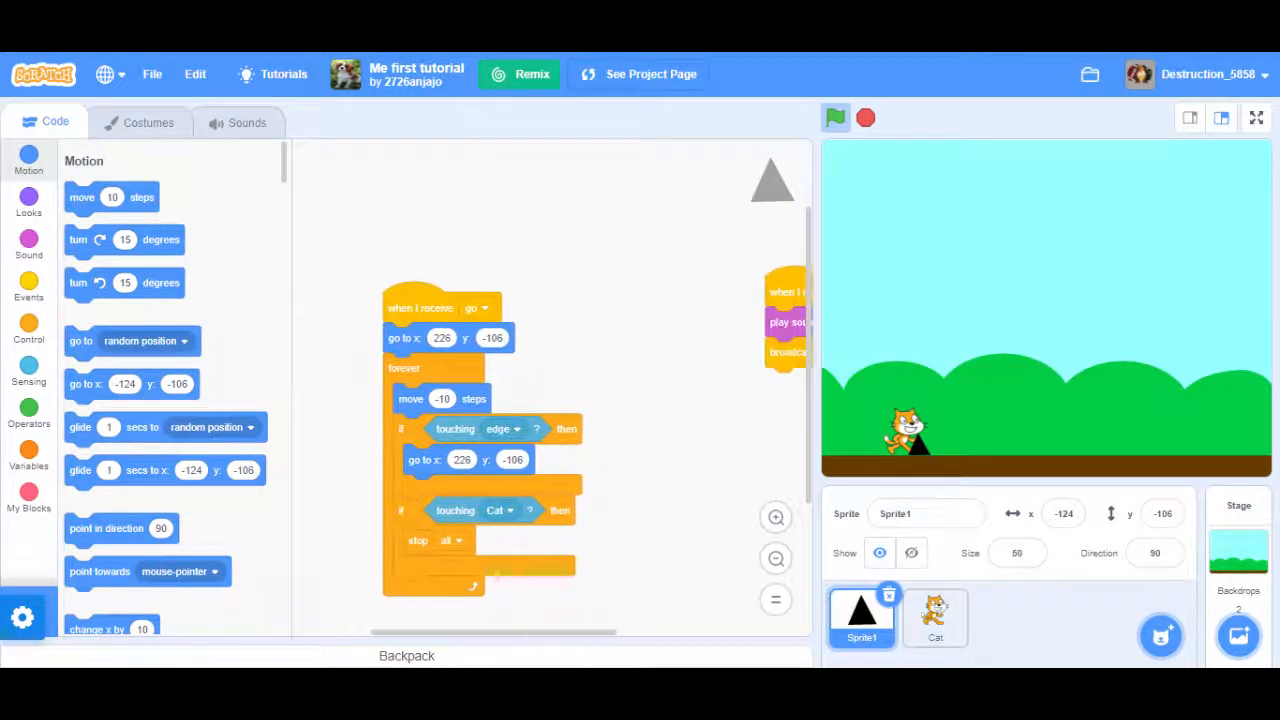
left_click(934, 616)
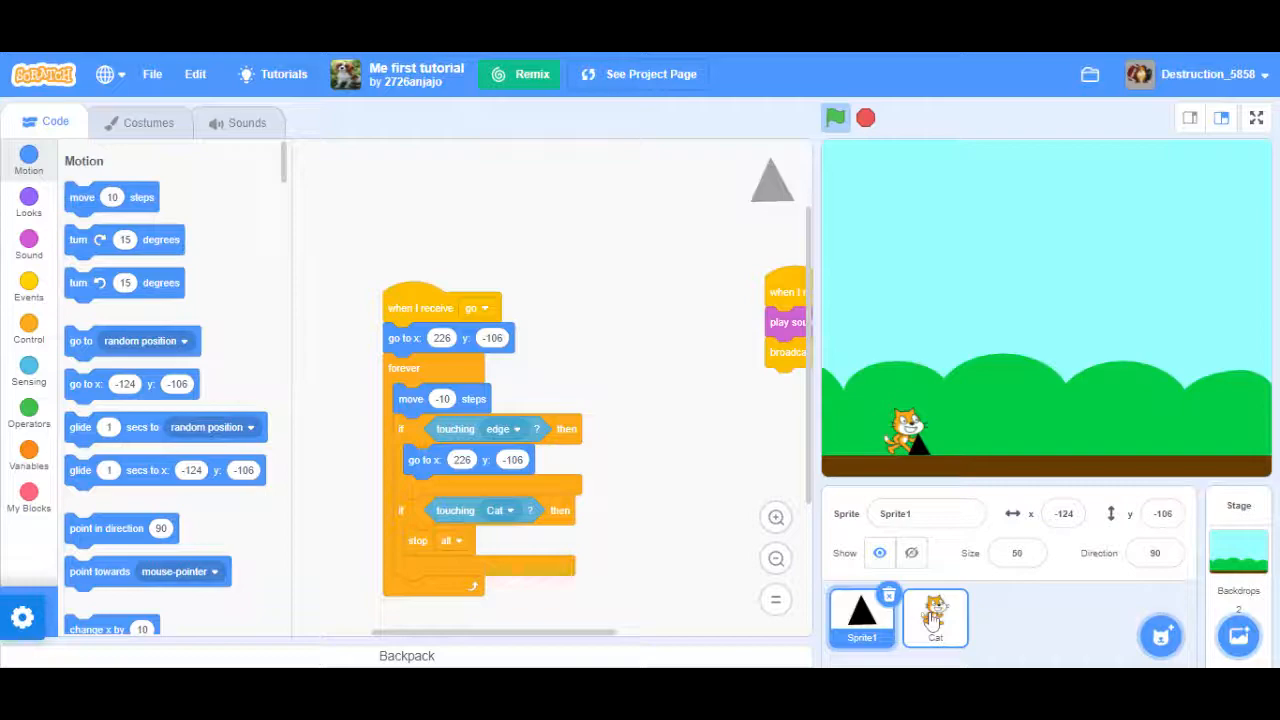
left_click(936, 616)
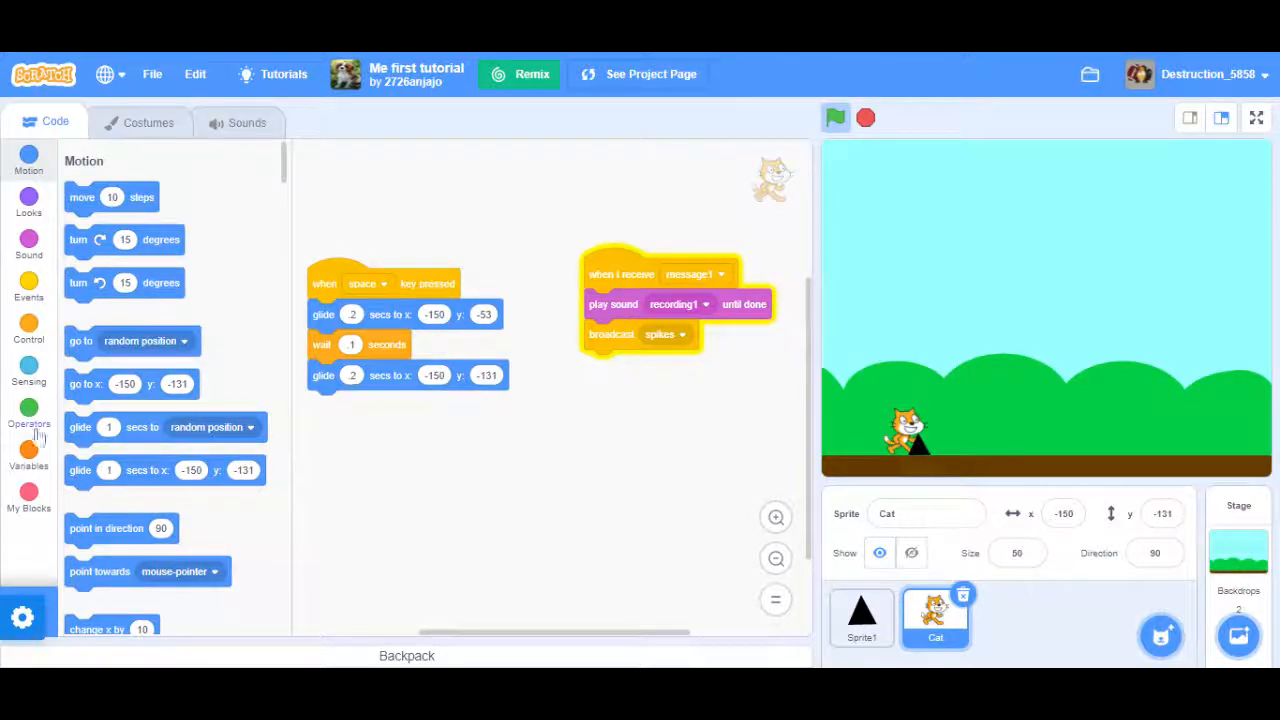
Delete the default 'my variable' from the Variables category.
left_click(28, 450)
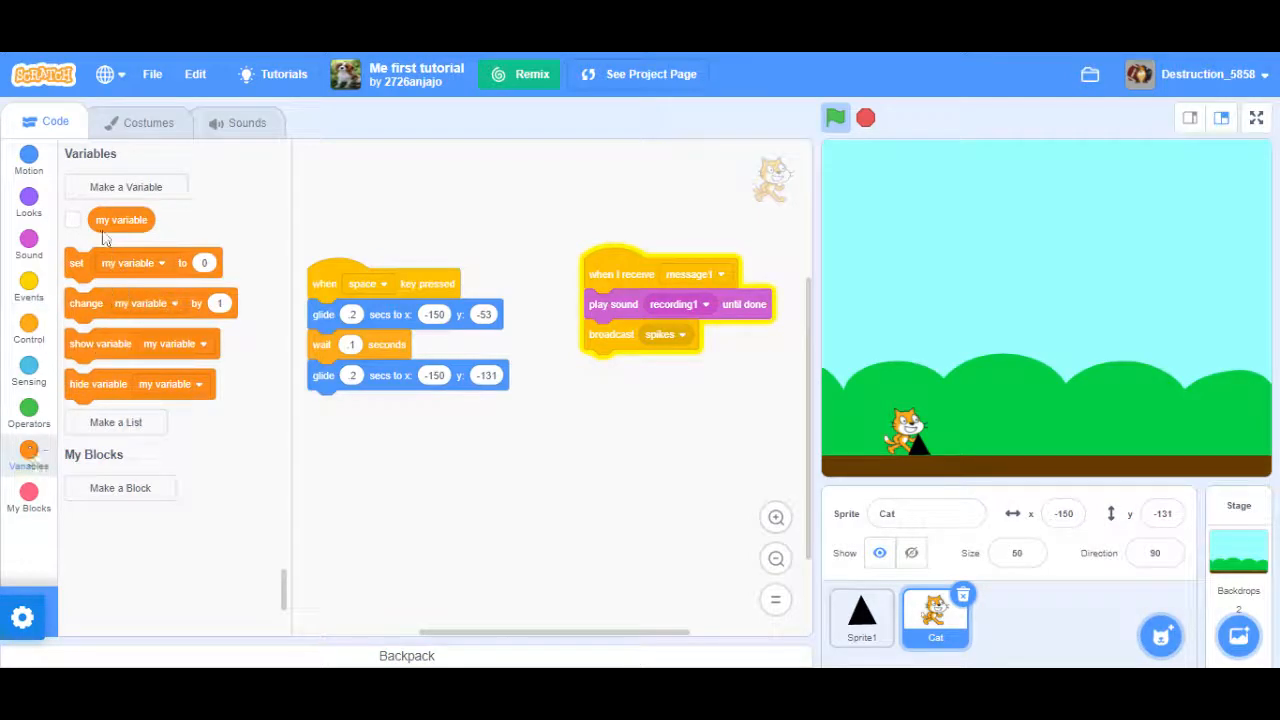
right_click(120, 218)
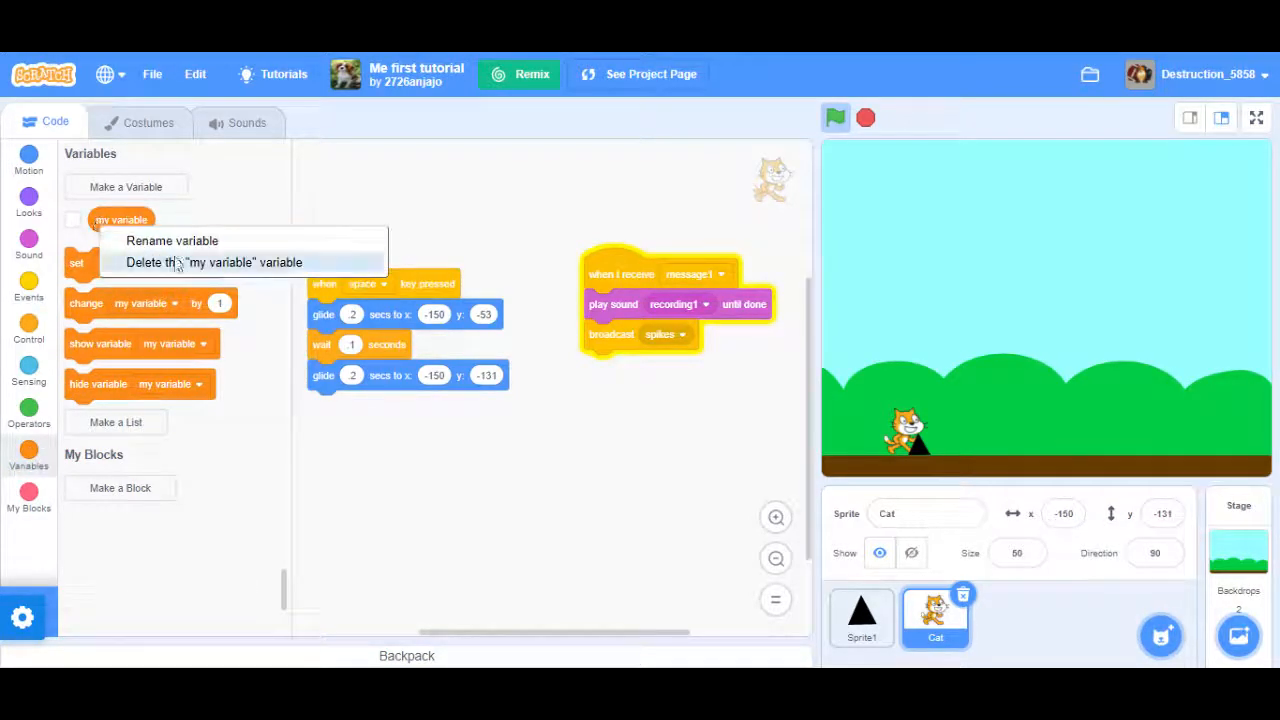
left_click(214, 262)
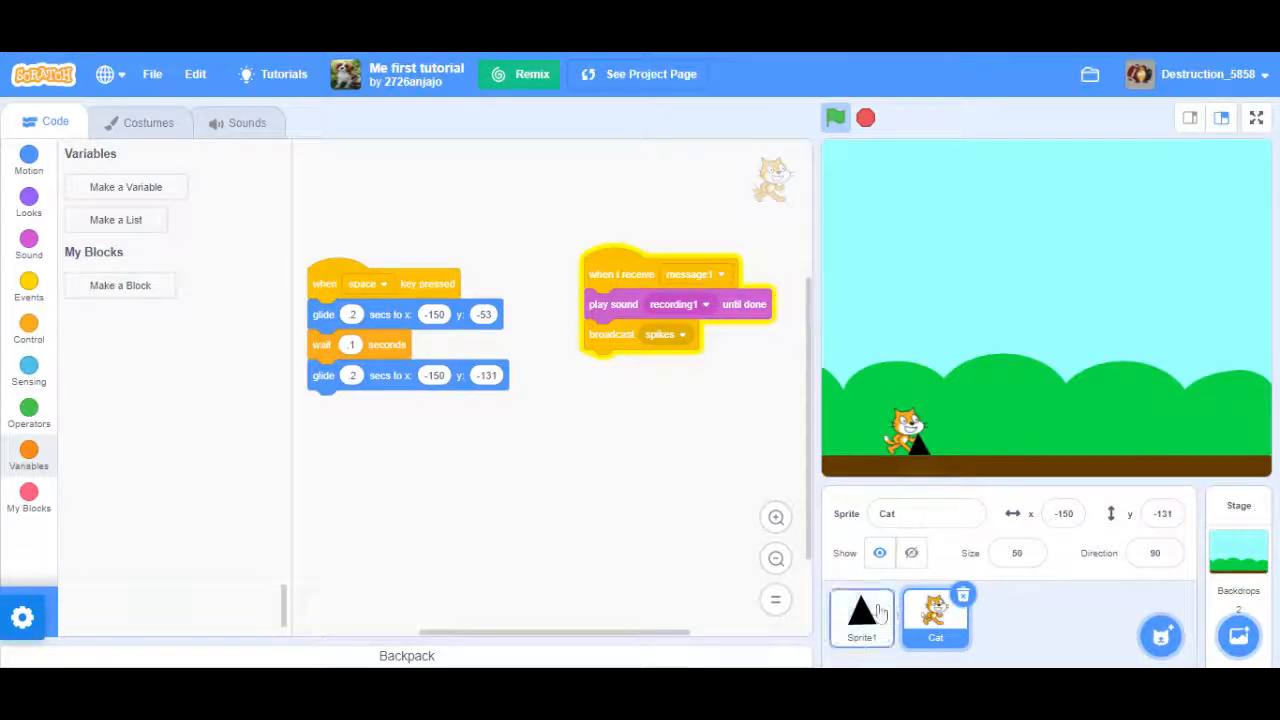
Browse Sprite1 and Cat, then show the Stage's green-flag script broadcasting message1.
left_click(860, 616)
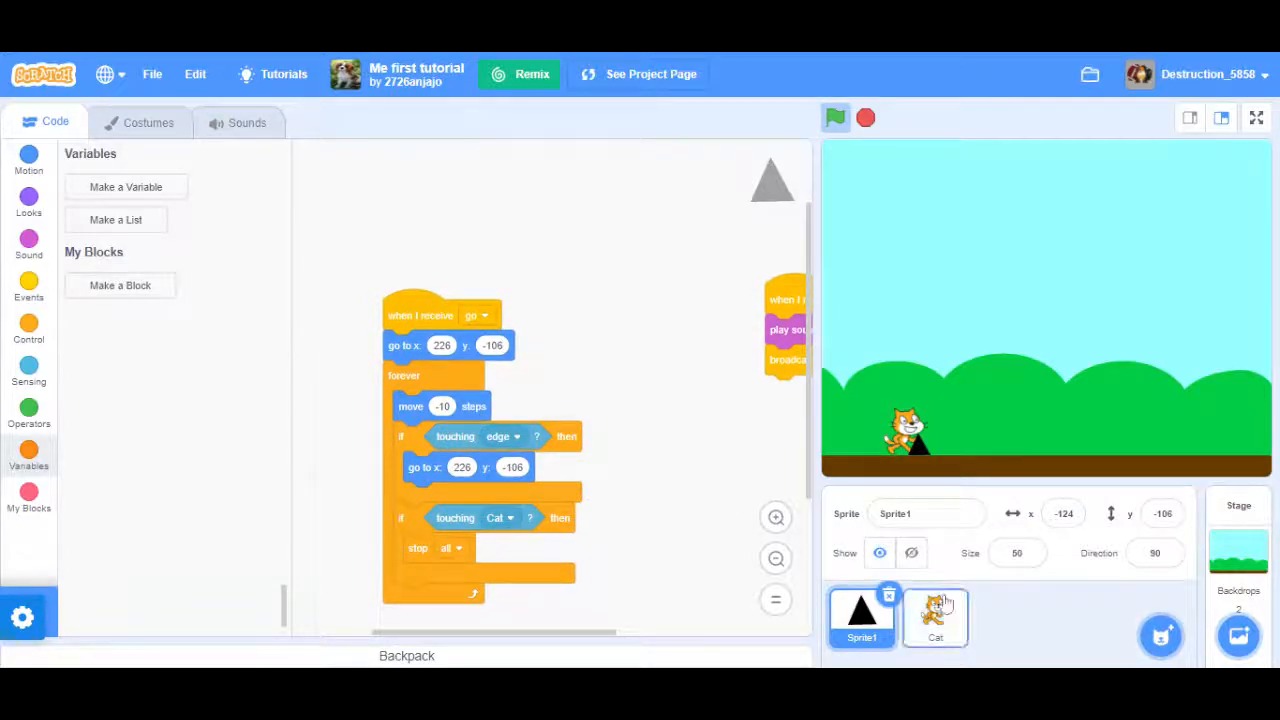
left_click(936, 618)
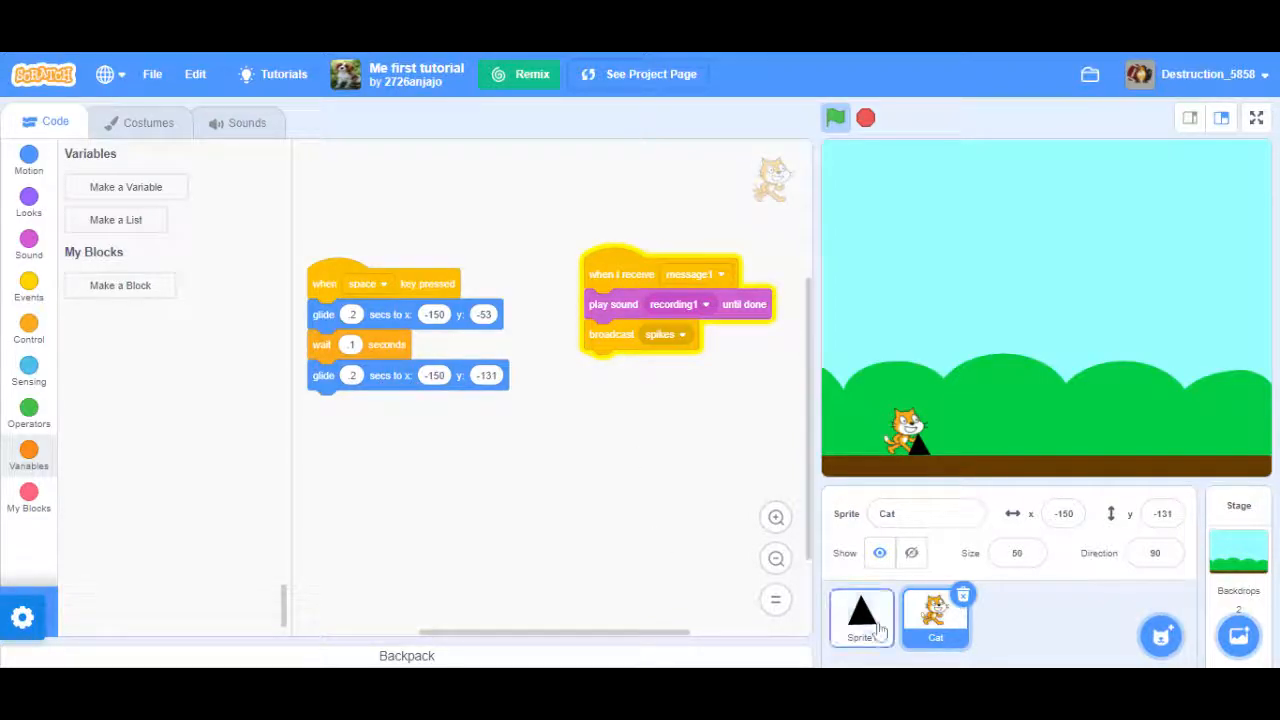
left_click(860, 616)
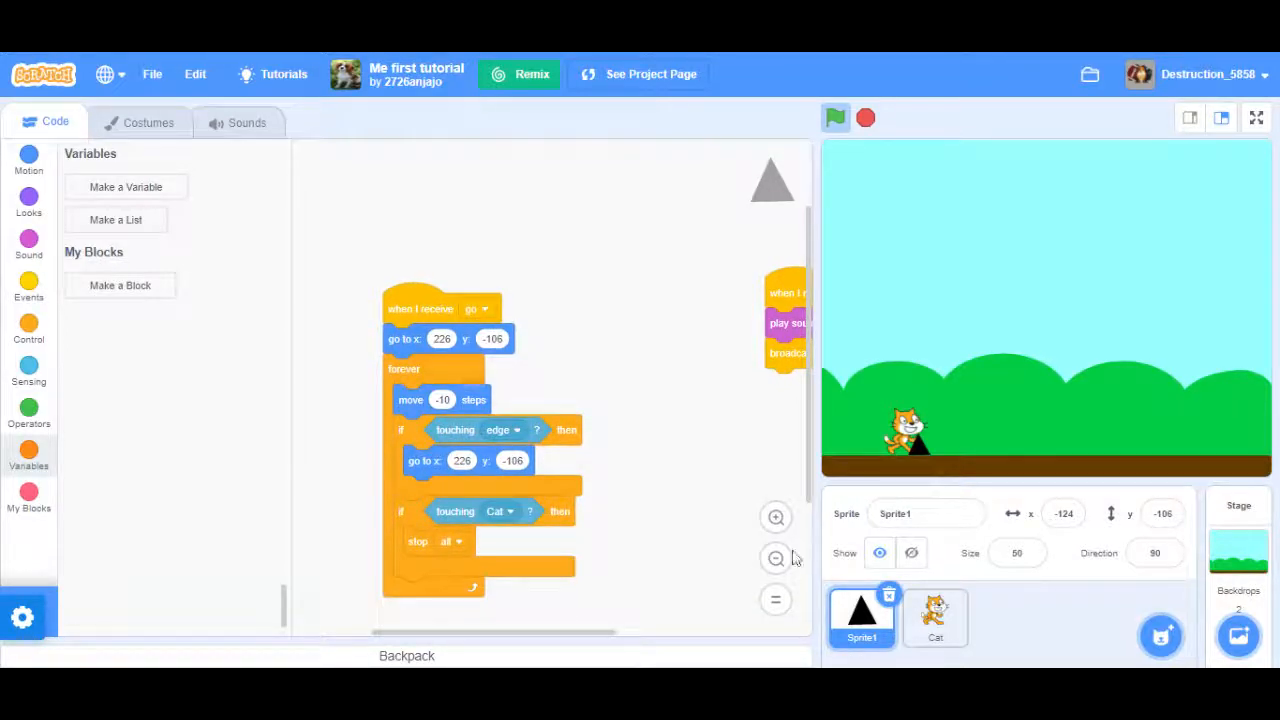
left_click(934, 616)
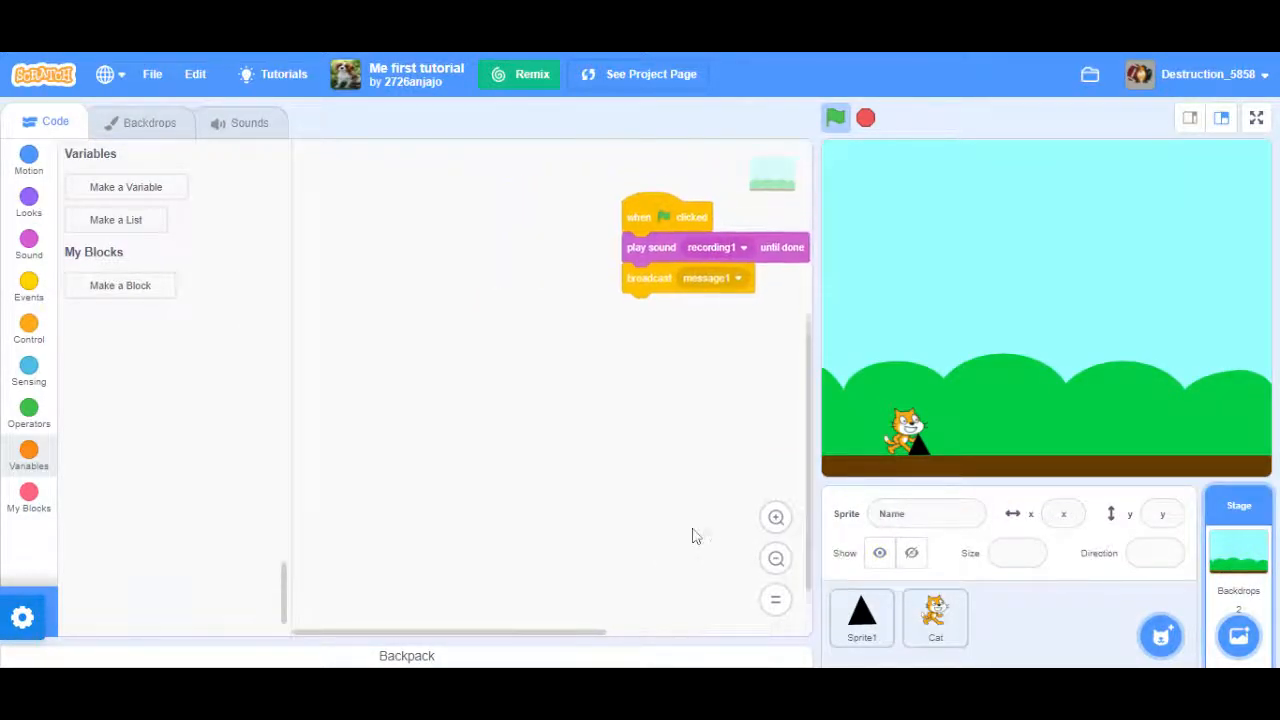
View Cat's scripts, then Sprite1's go-triggered loop and spikes-triggered sound and broadcast.
left_click(934, 616)
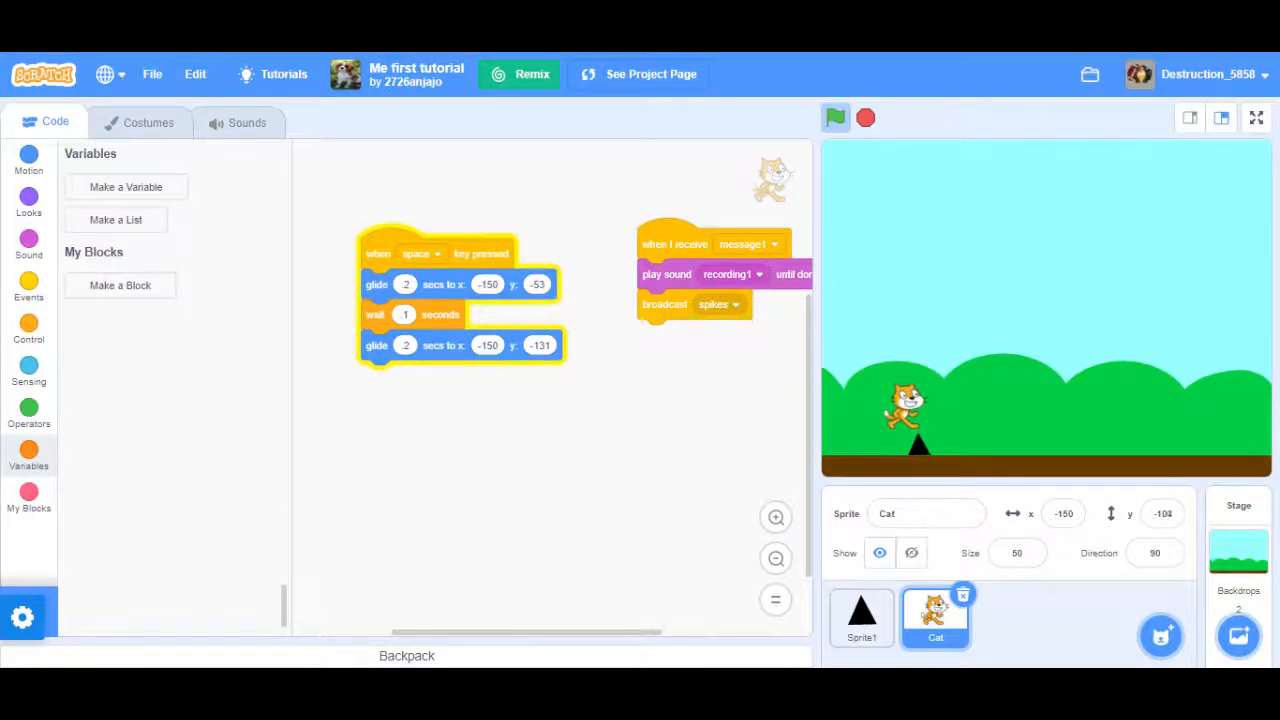
left_click(860, 616)
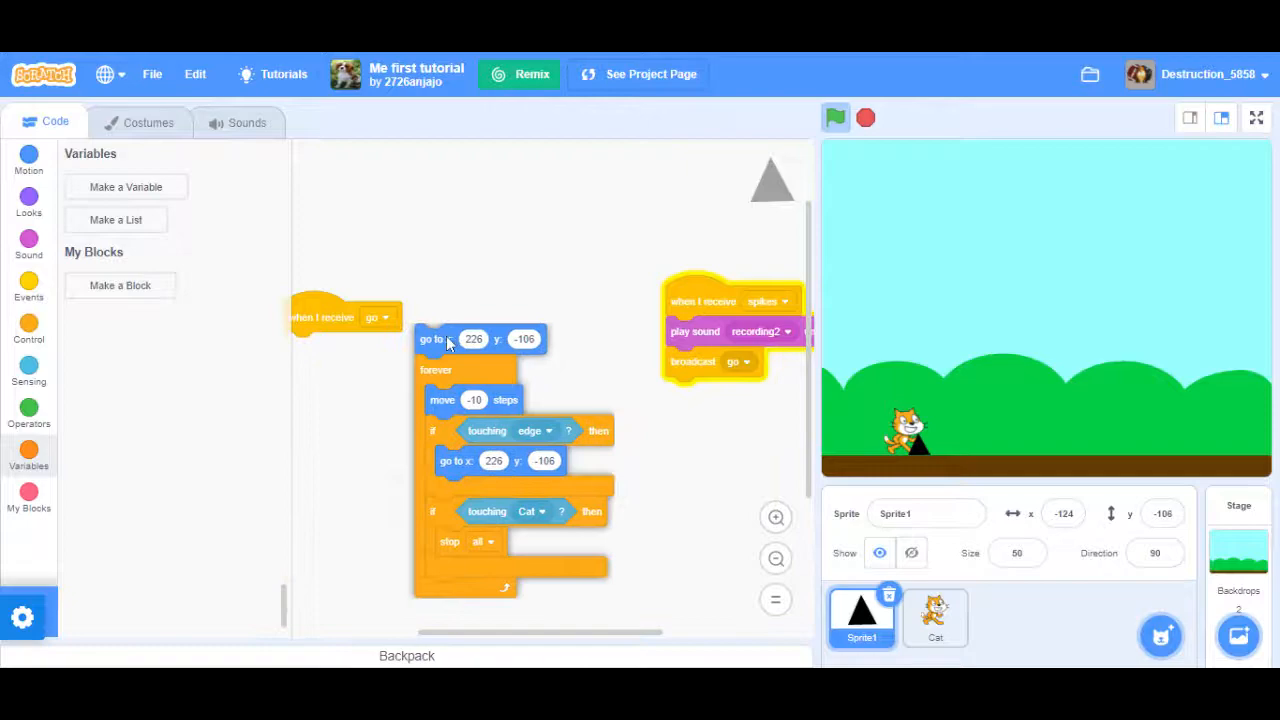
Detach Sprite1's 'when I receive go' hat and rearrange its movement script in the workspace.
left_click_drag(344, 316, 376, 238)
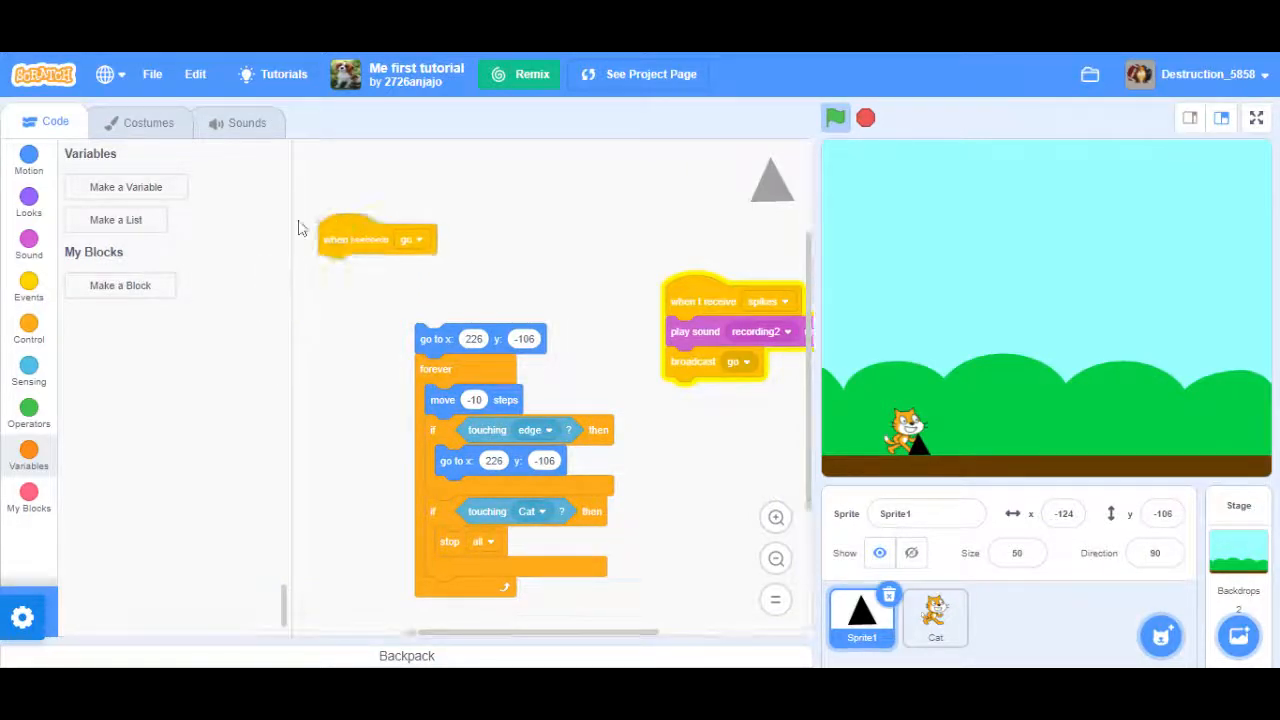
left_click(28, 290)
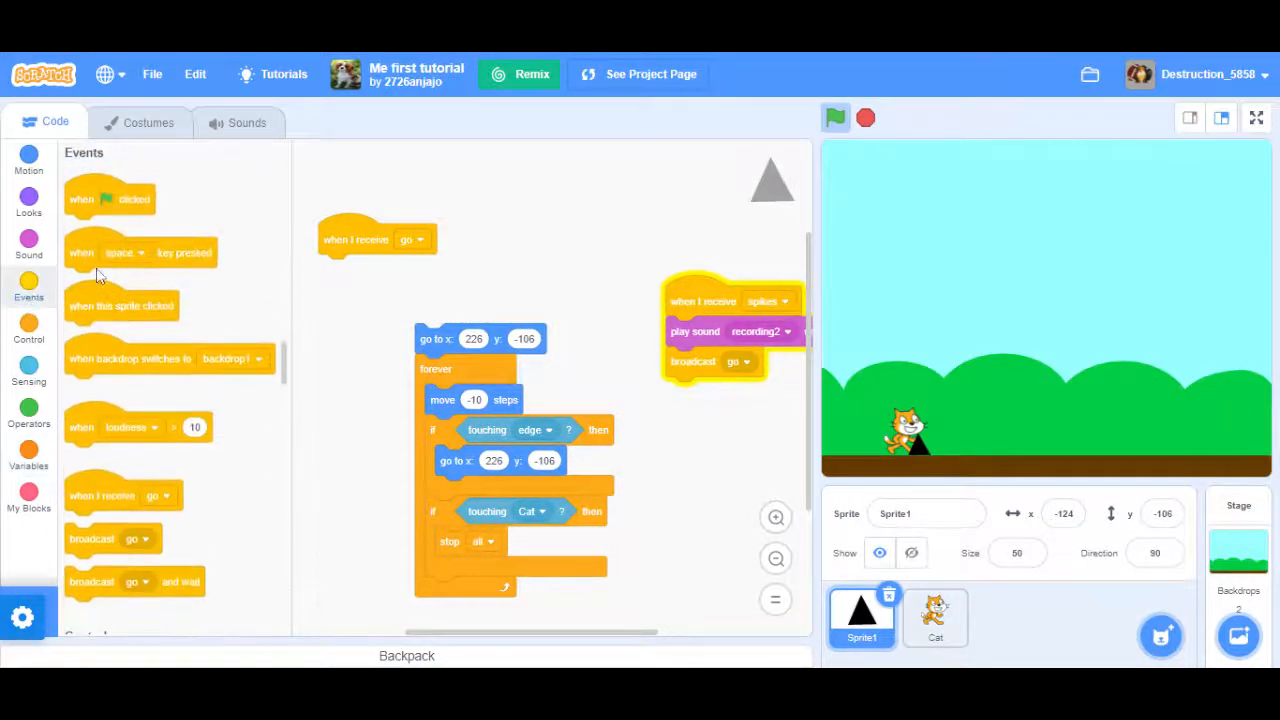
left_click_drag(110, 198, 450, 302)
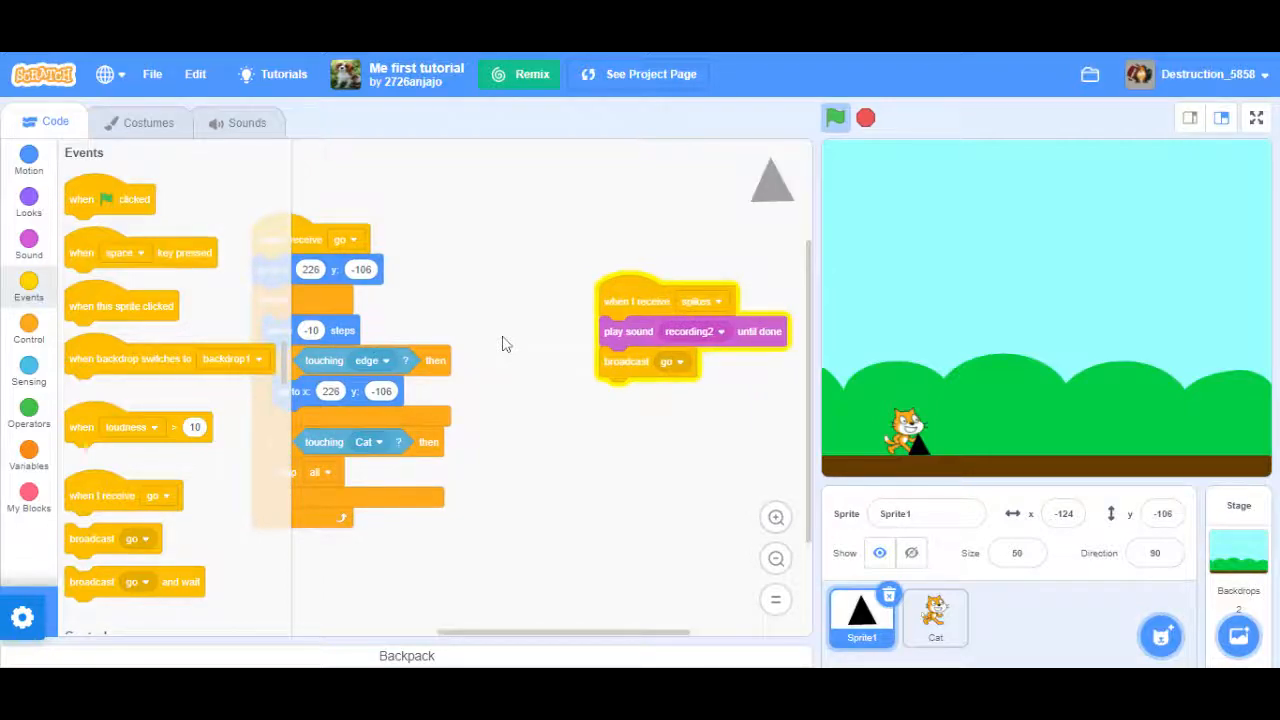
mouse_move(332, 222)
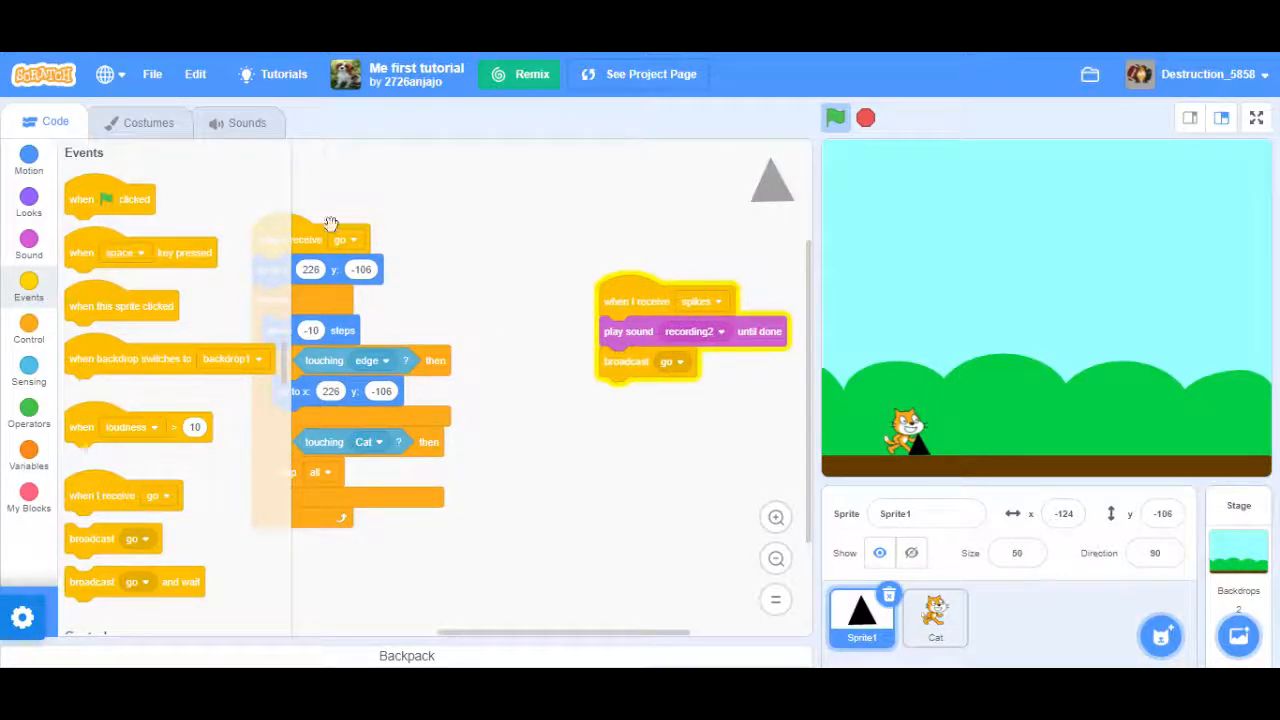
mouse_move(1076, 428)
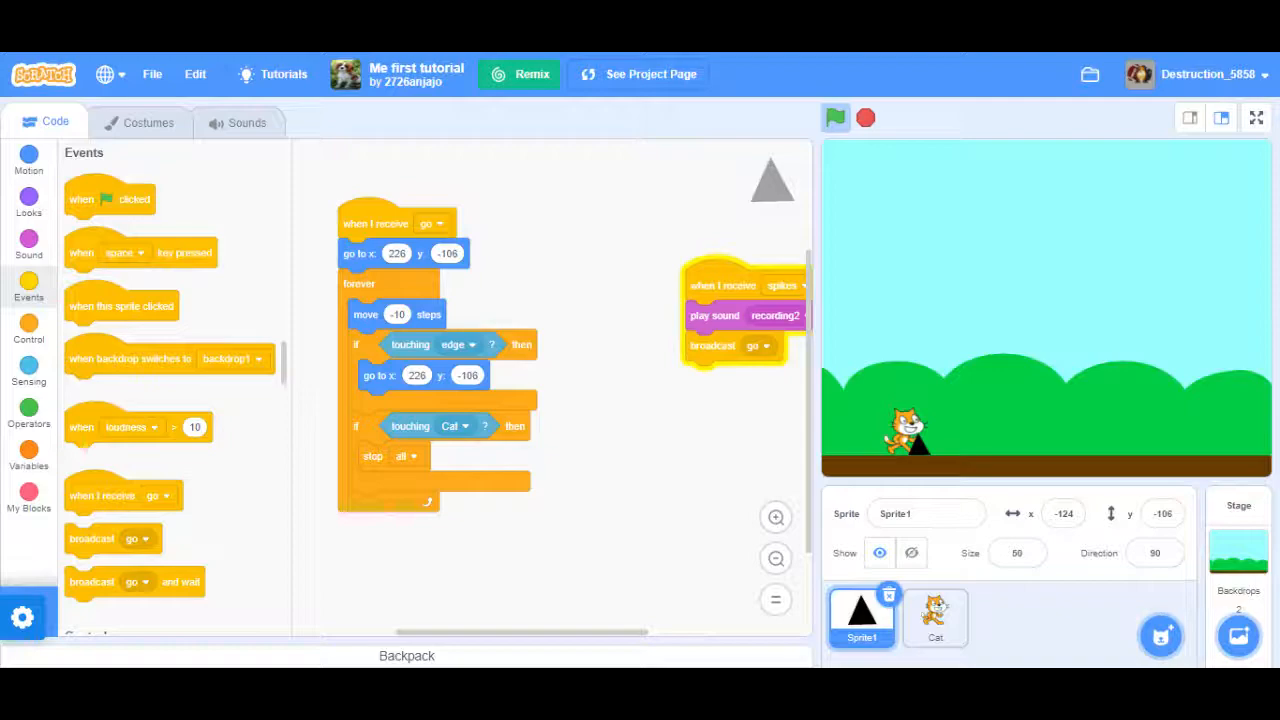
mouse_move(816, 250)
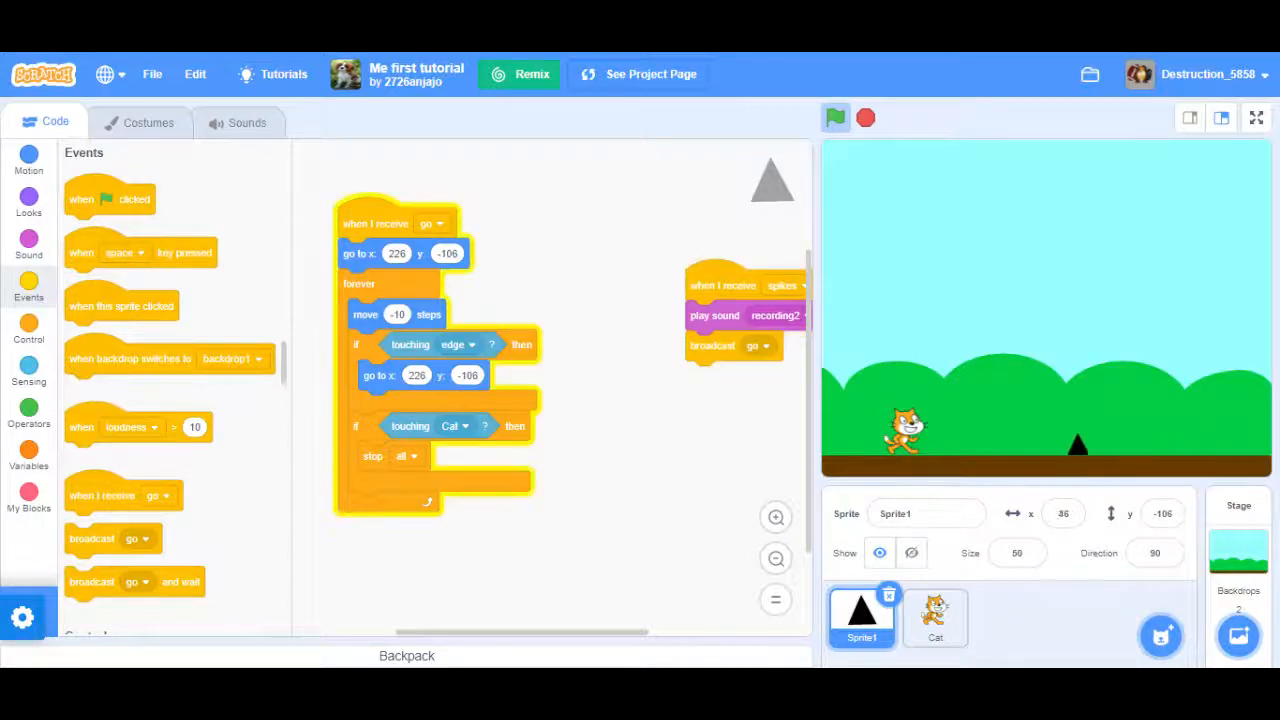
Run the spike's green-flag movement script, then show the Cat sprite's code.
left_click(836, 116)
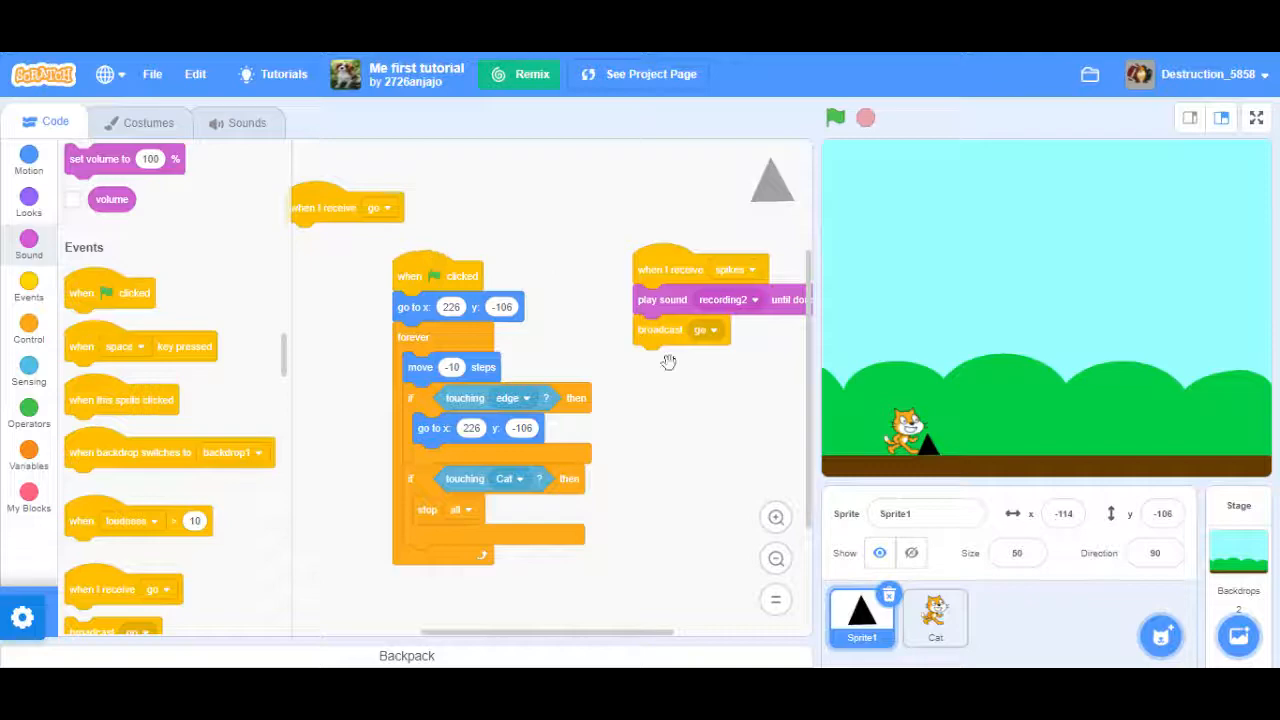
left_click(934, 616)
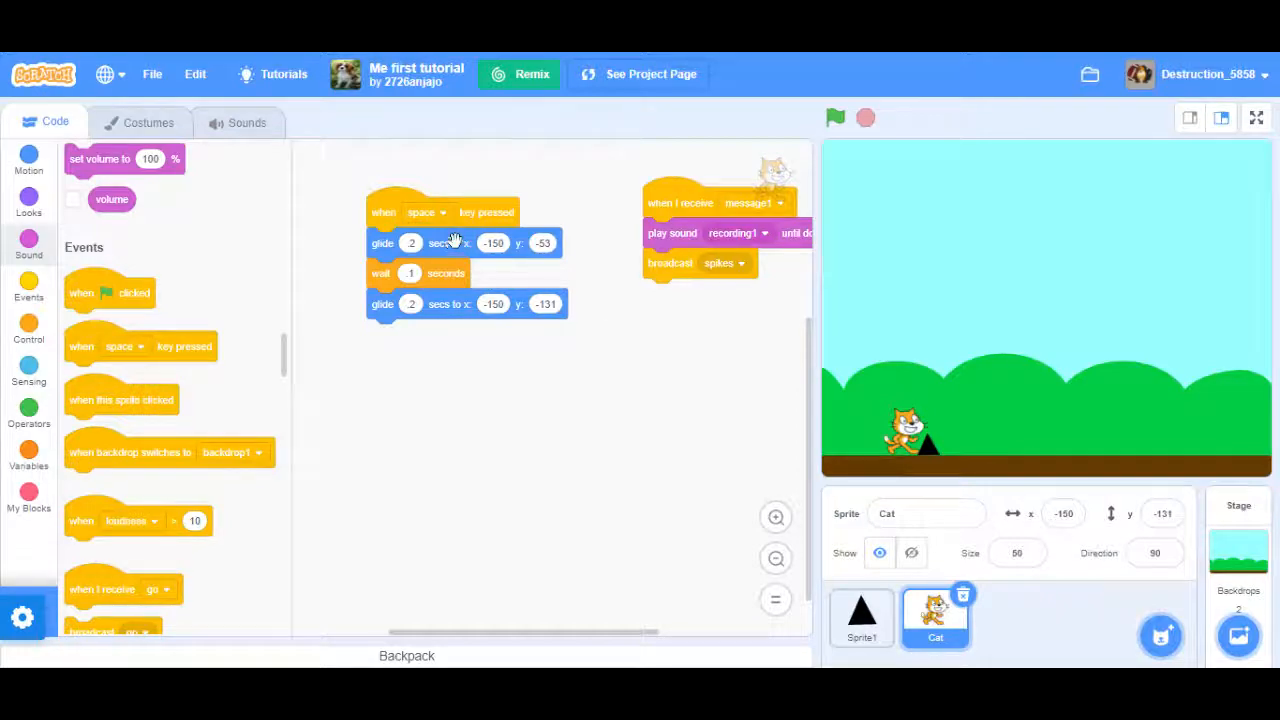
mouse_move(588, 244)
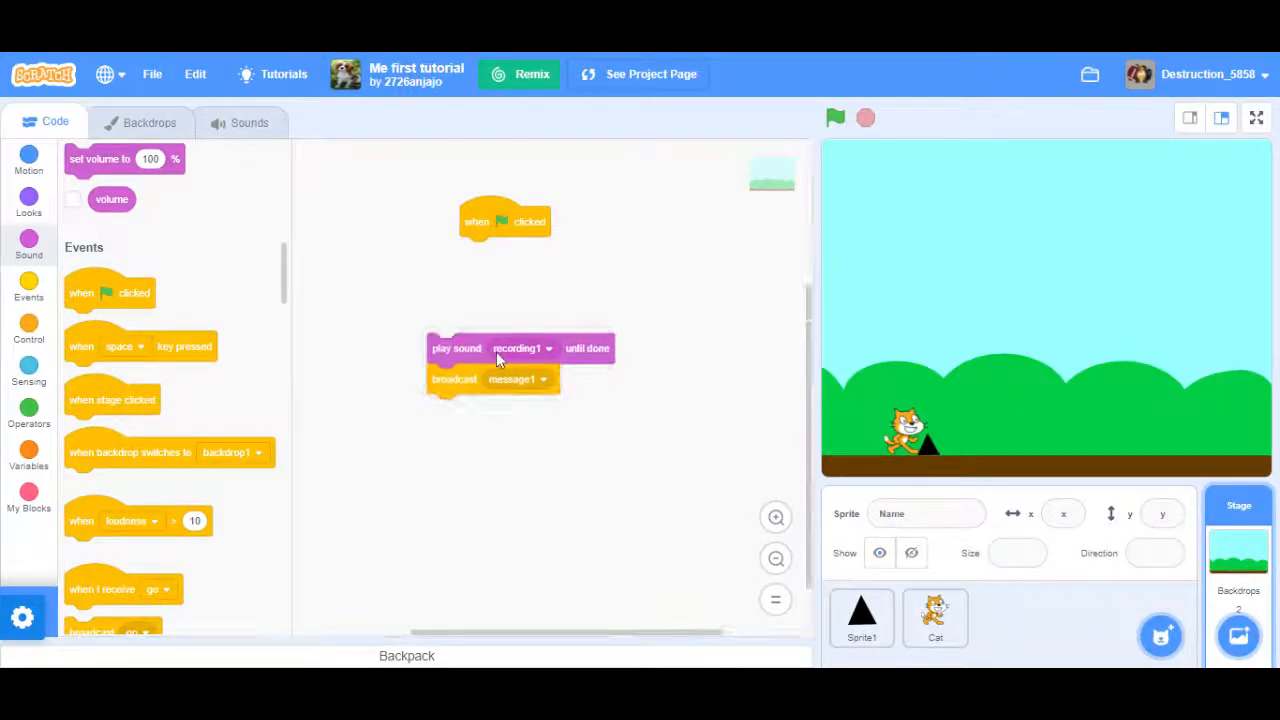
Detach Sprite1's play sound and broadcast go blocks from its spikes receiver.
left_click(860, 616)
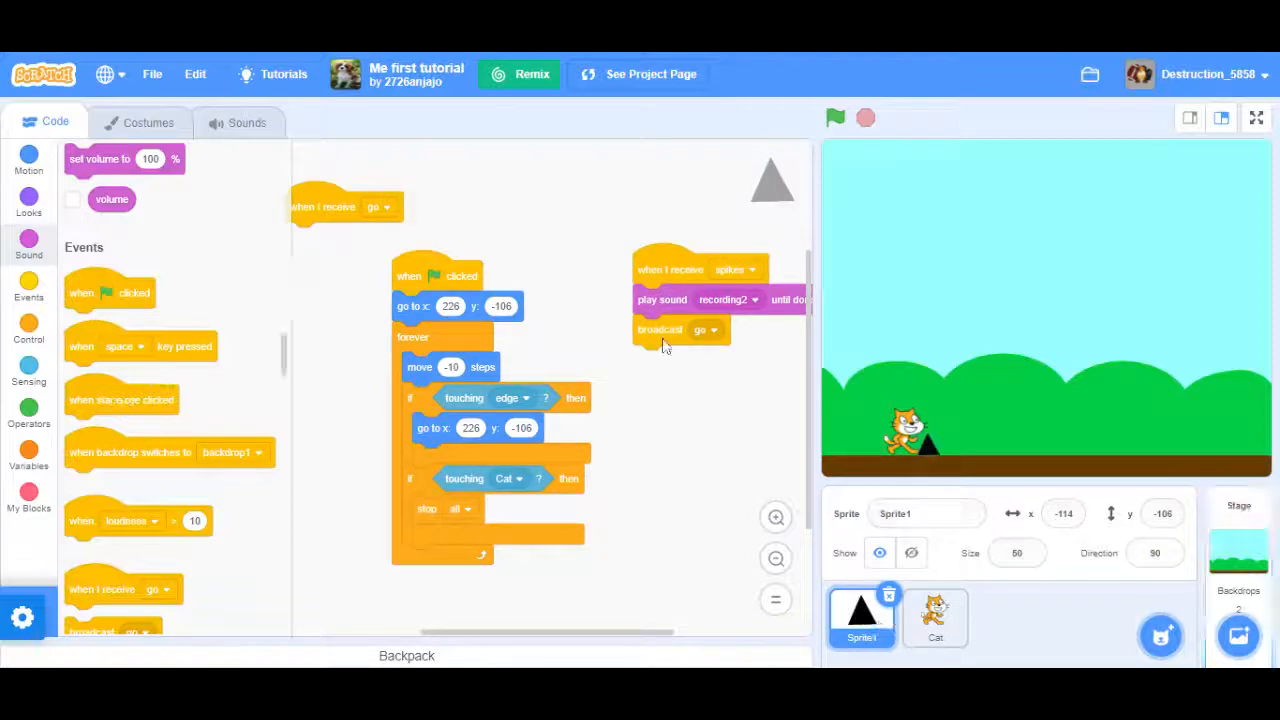
left_click_drag(664, 300, 680, 384)
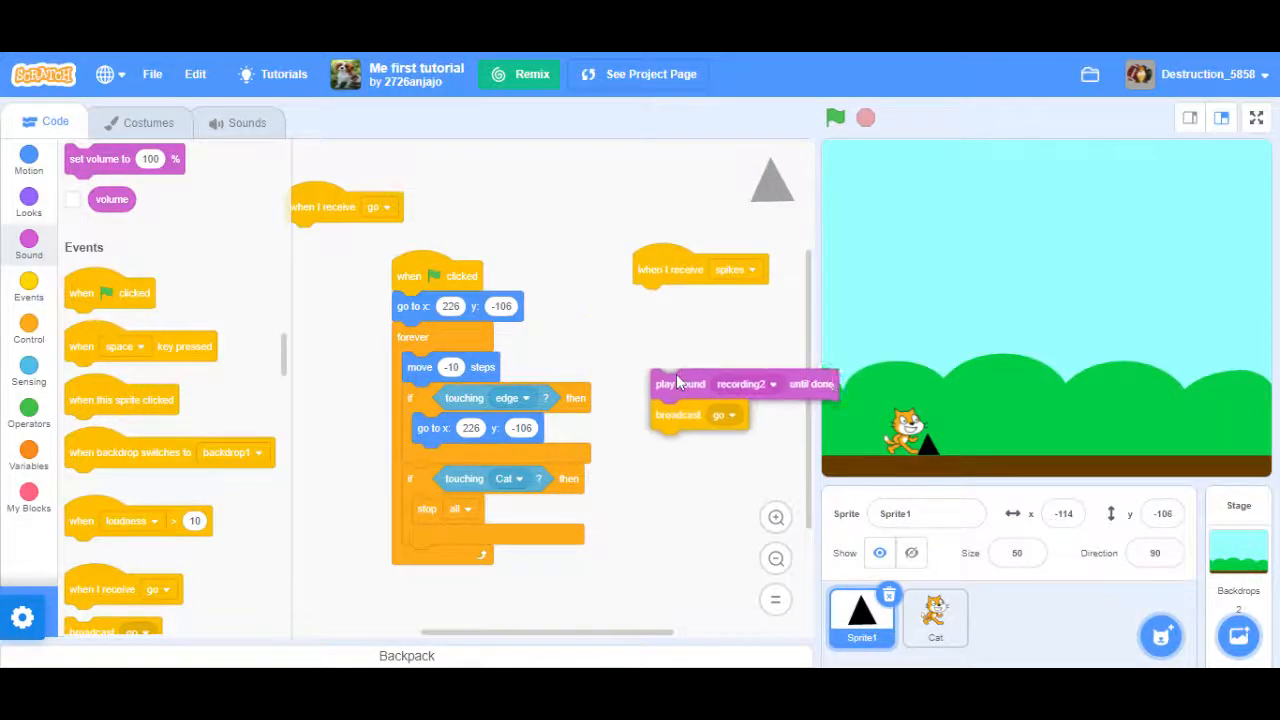
Test-run the game with the spike sliding left, then show the Cat sprite's code.
left_click(836, 118)
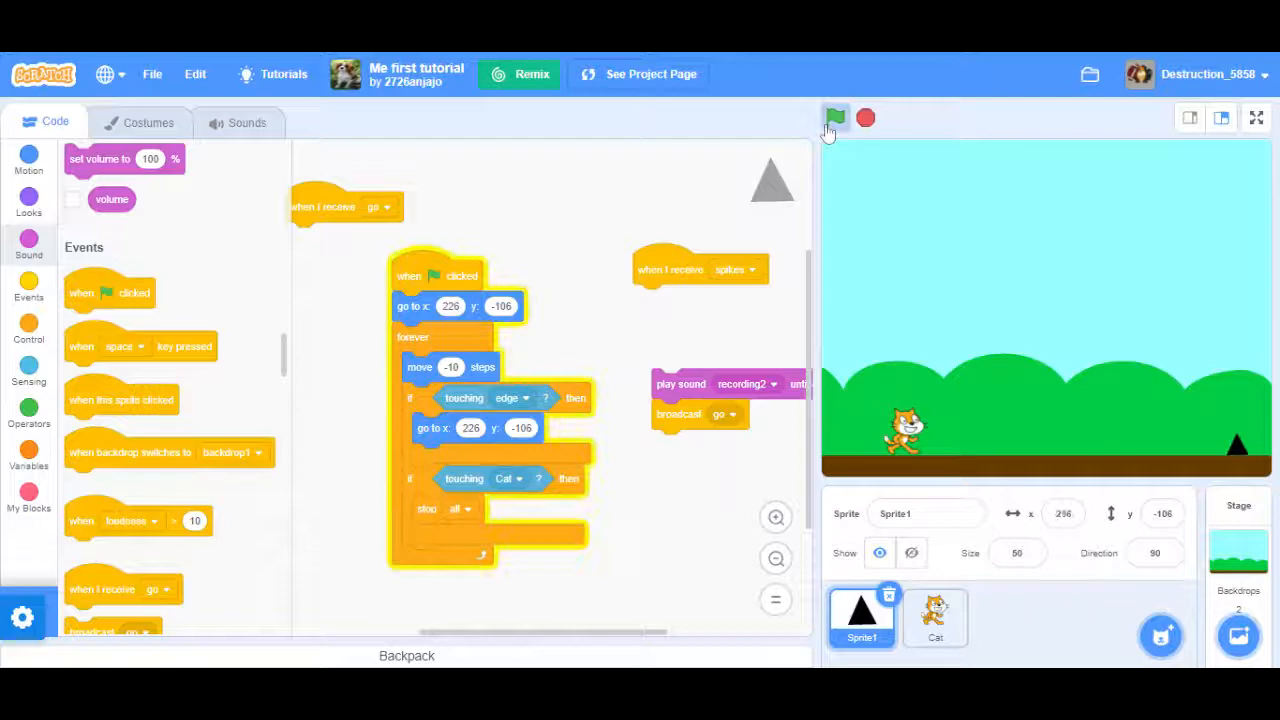
left_click(836, 118)
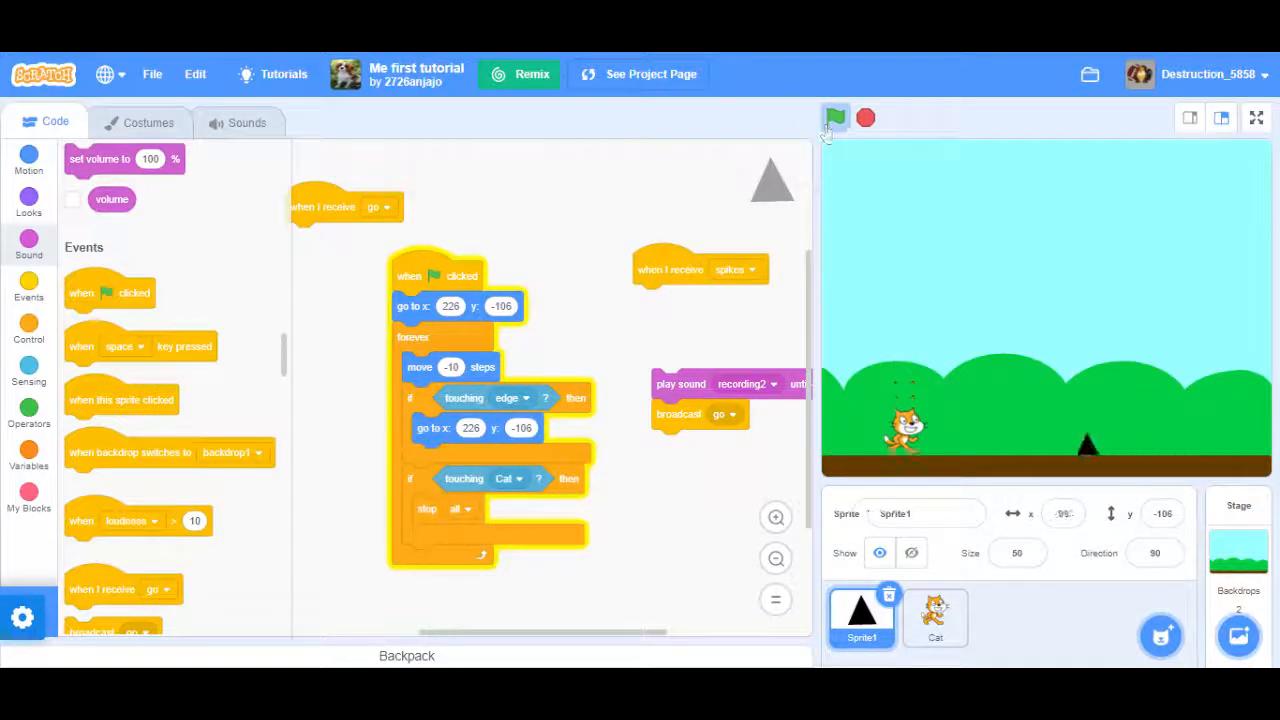
left_click(836, 118)
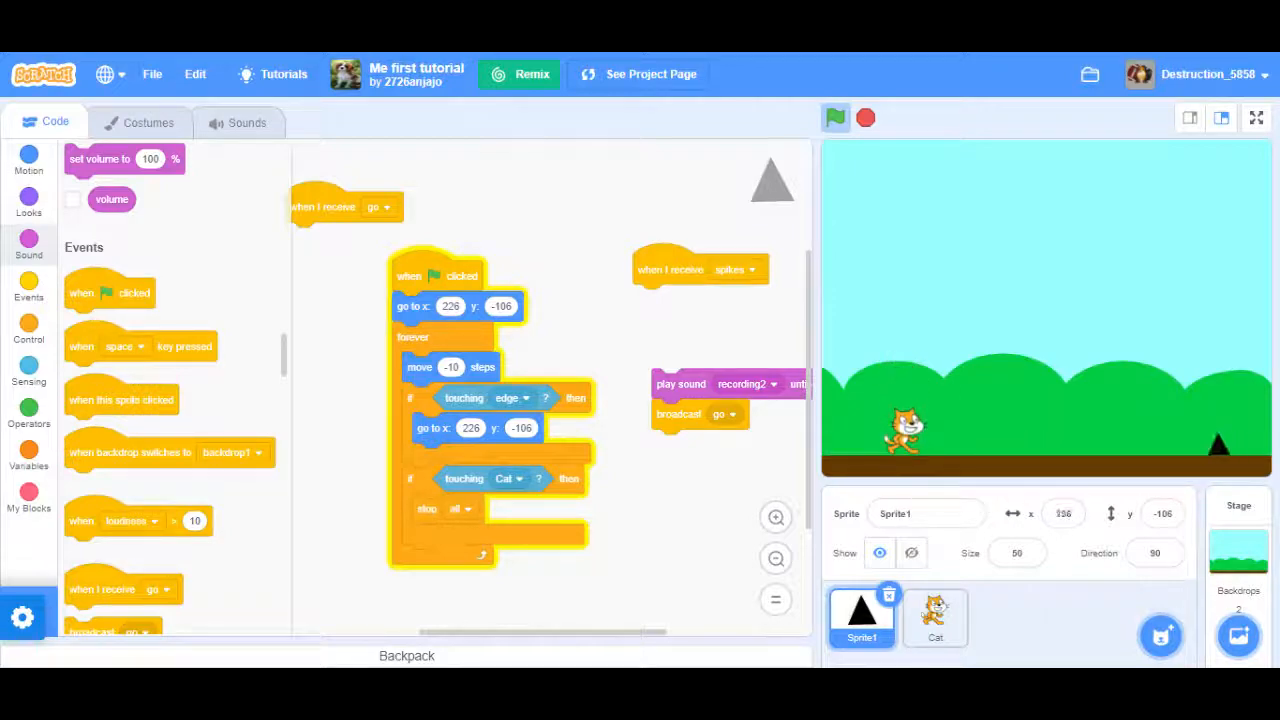
left_click(836, 118)
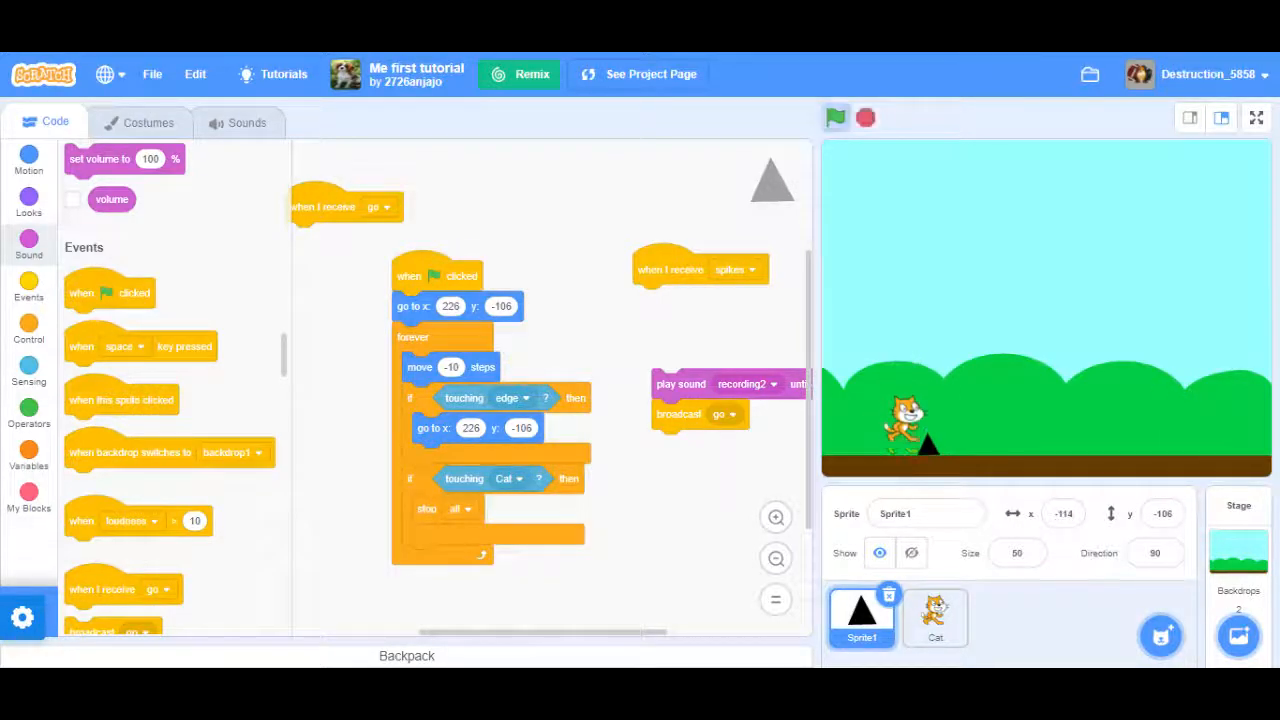
left_click(934, 616)
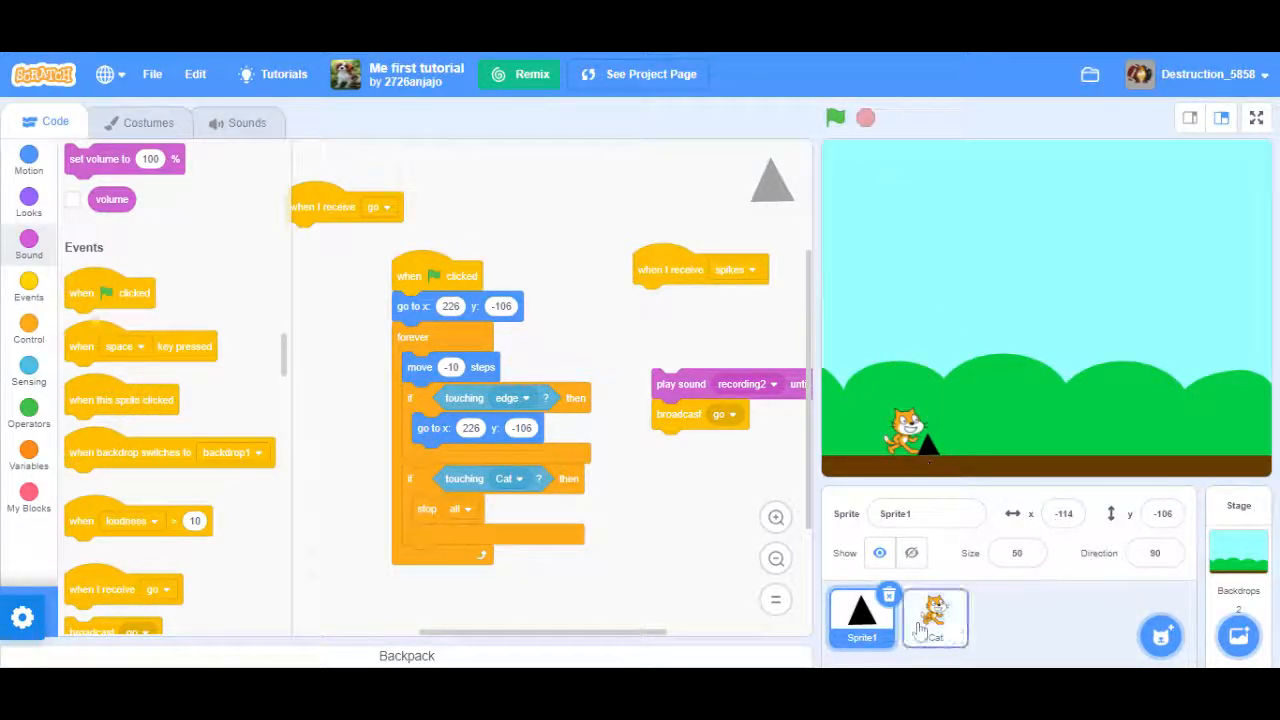
left_click(934, 616)
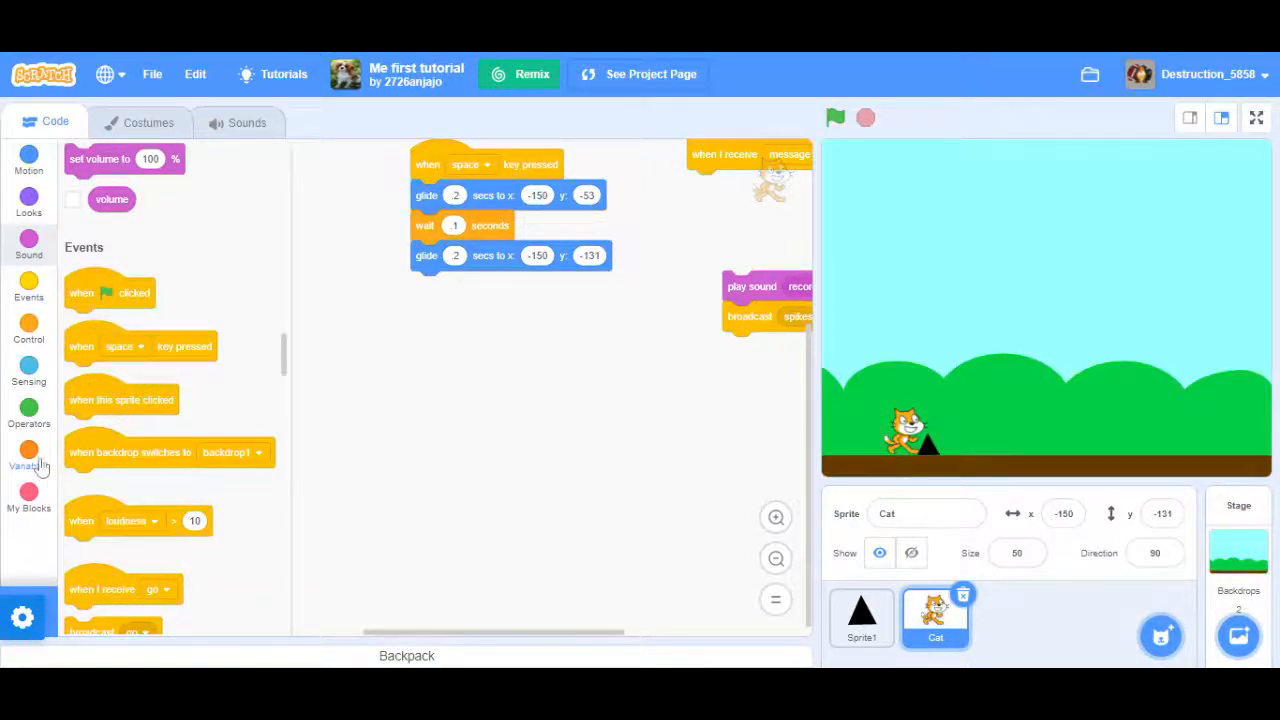
Create a new variable named score.
left_click(28, 456)
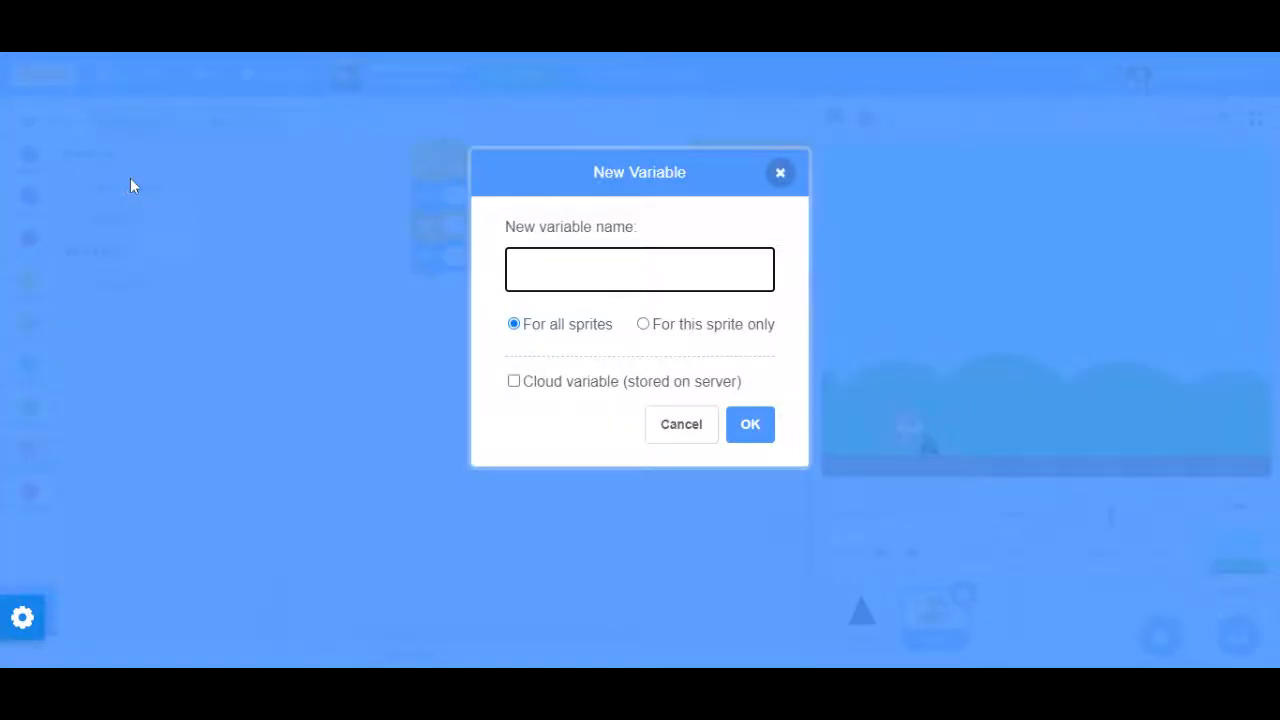
type("score")
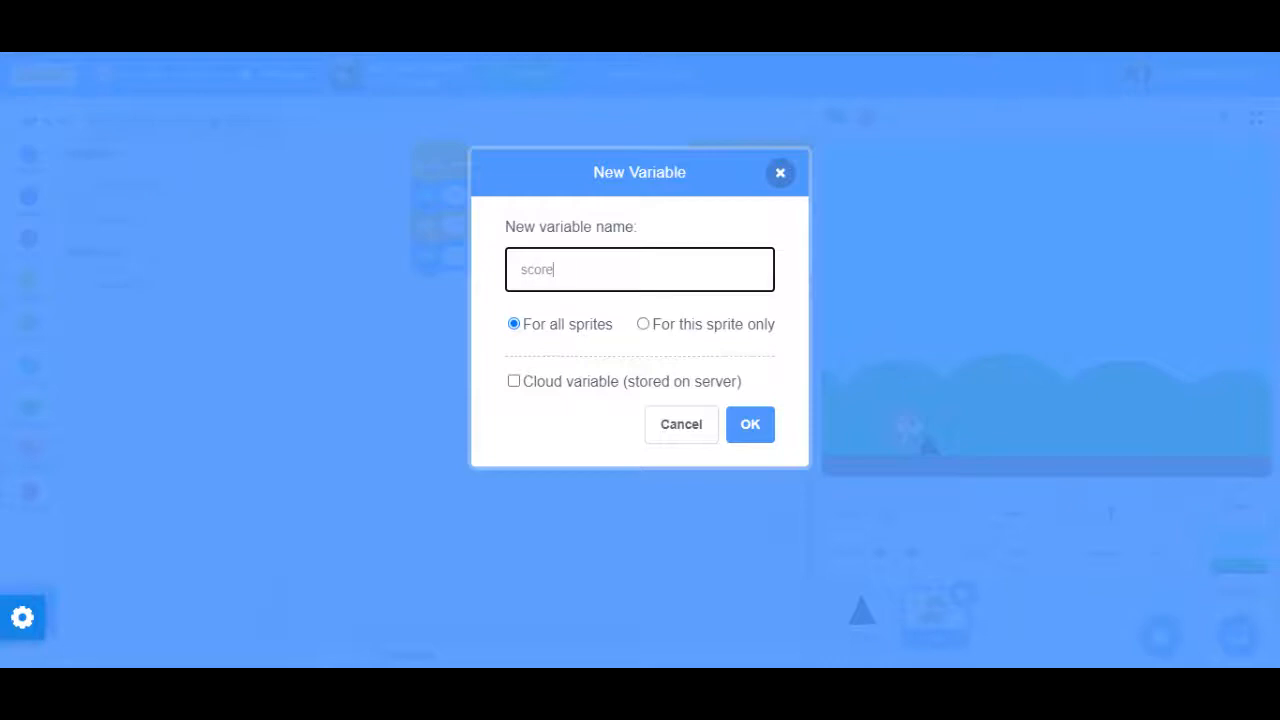
left_click(748, 424)
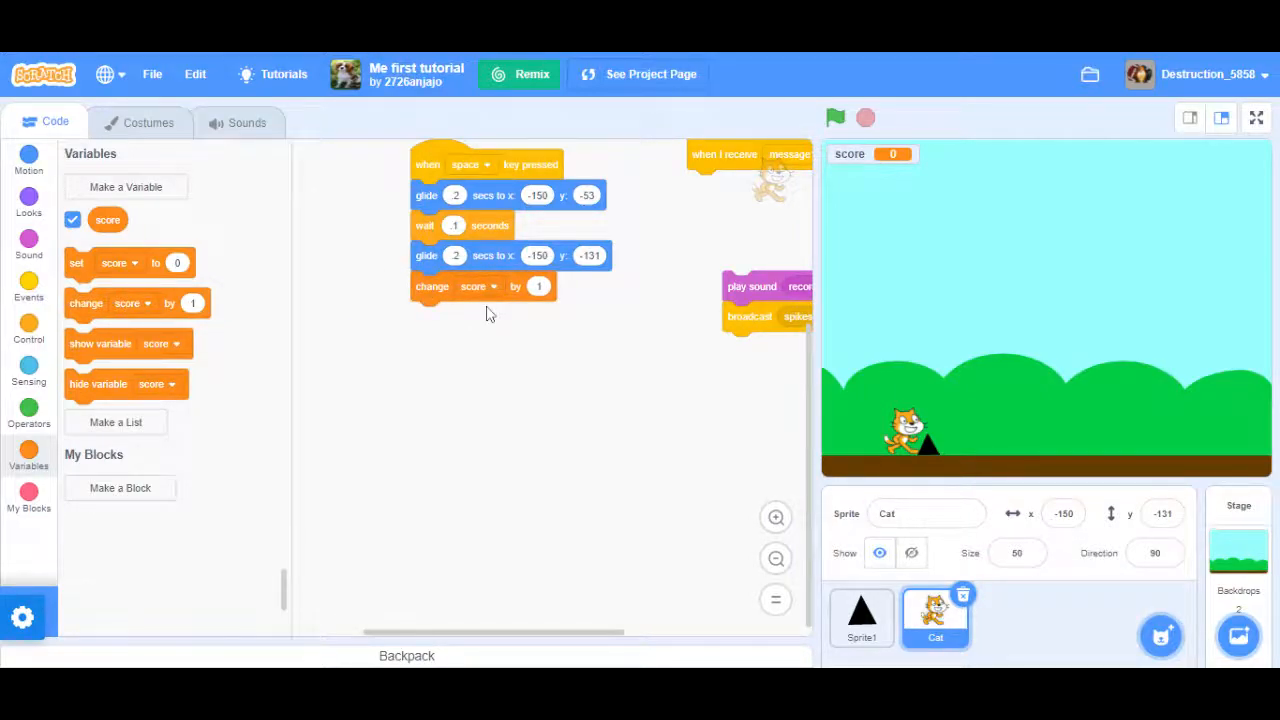
mouse_move(640, 308)
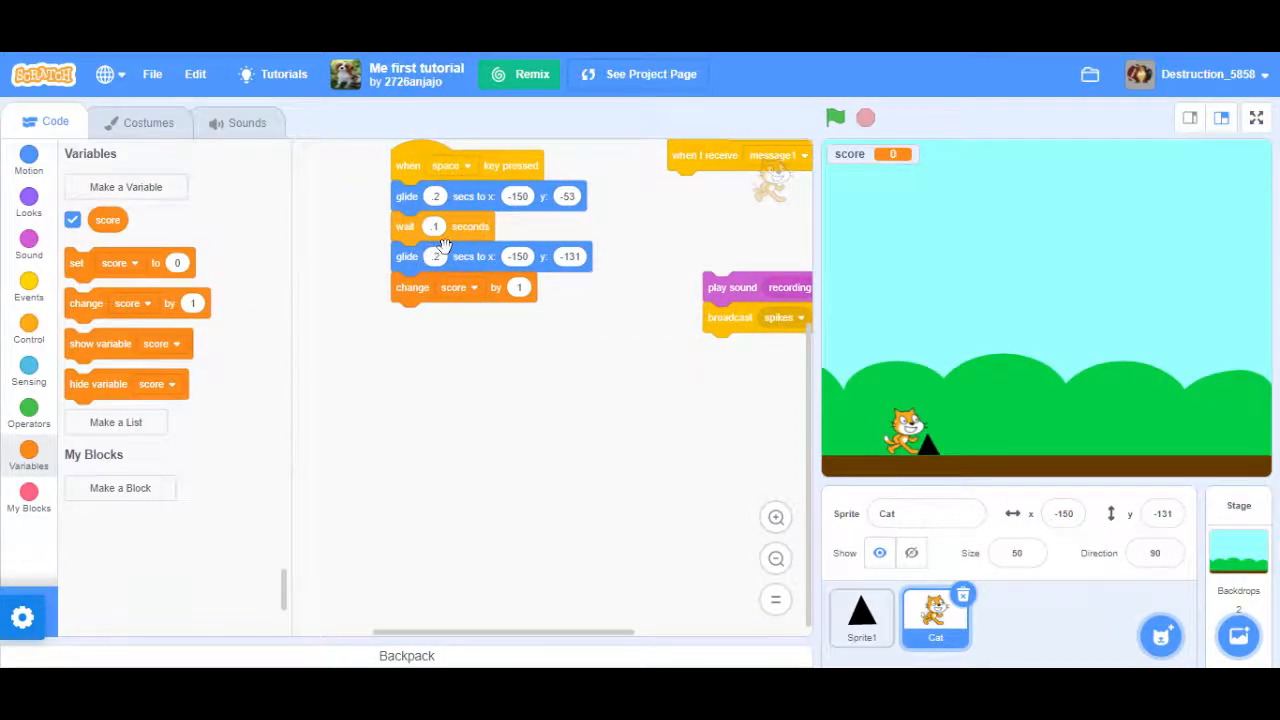
mouse_move(404, 176)
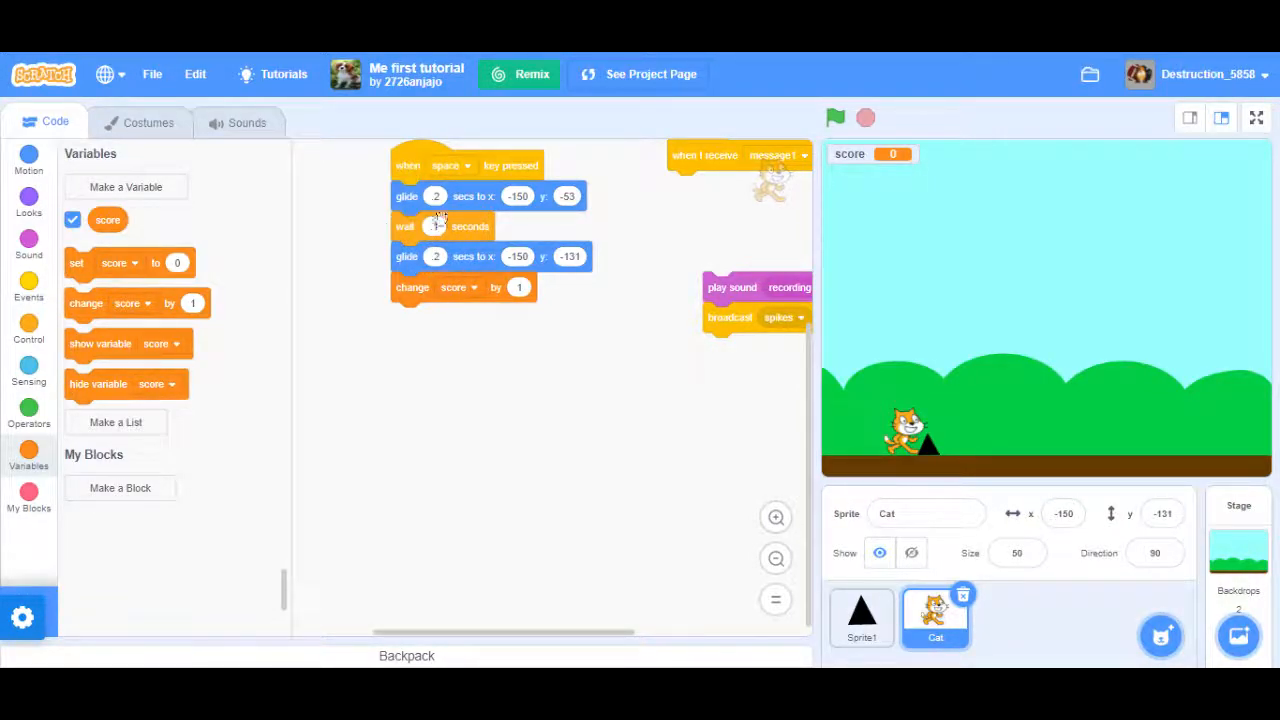
Add 'set score to 0' at the start of Sprite1's green-flag script.
left_click(860, 618)
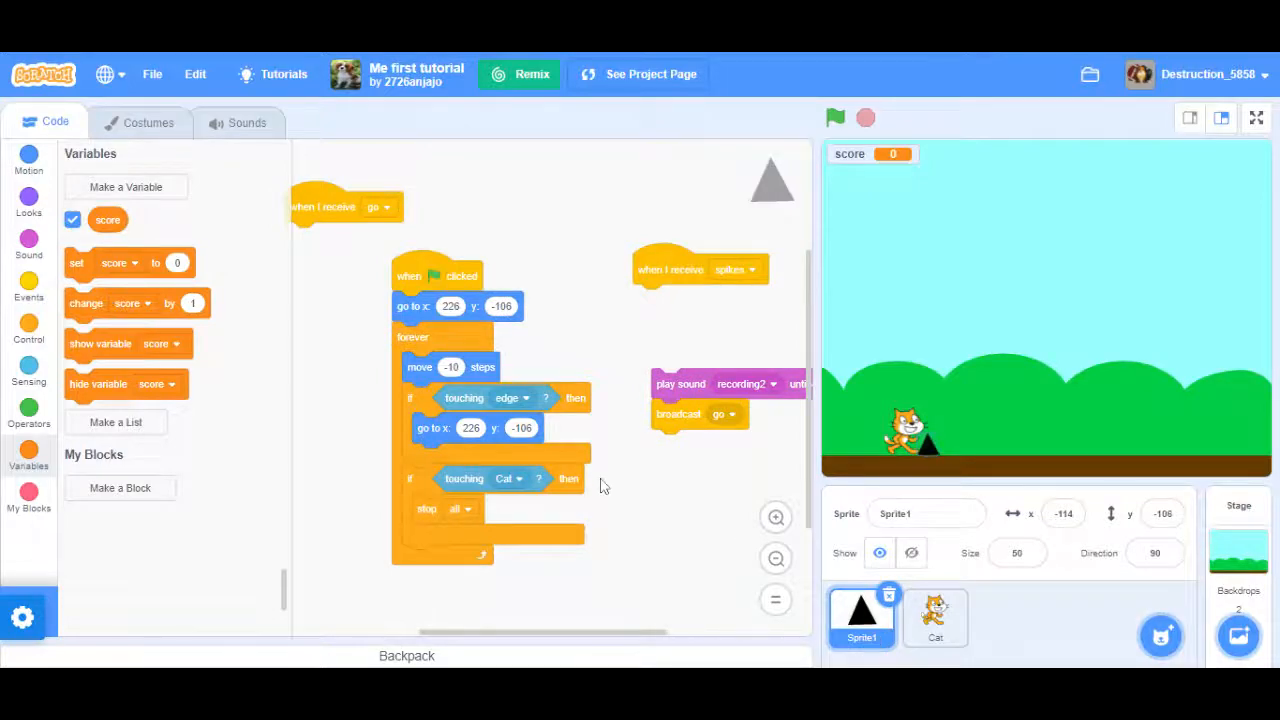
left_click_drag(130, 262, 450, 336)
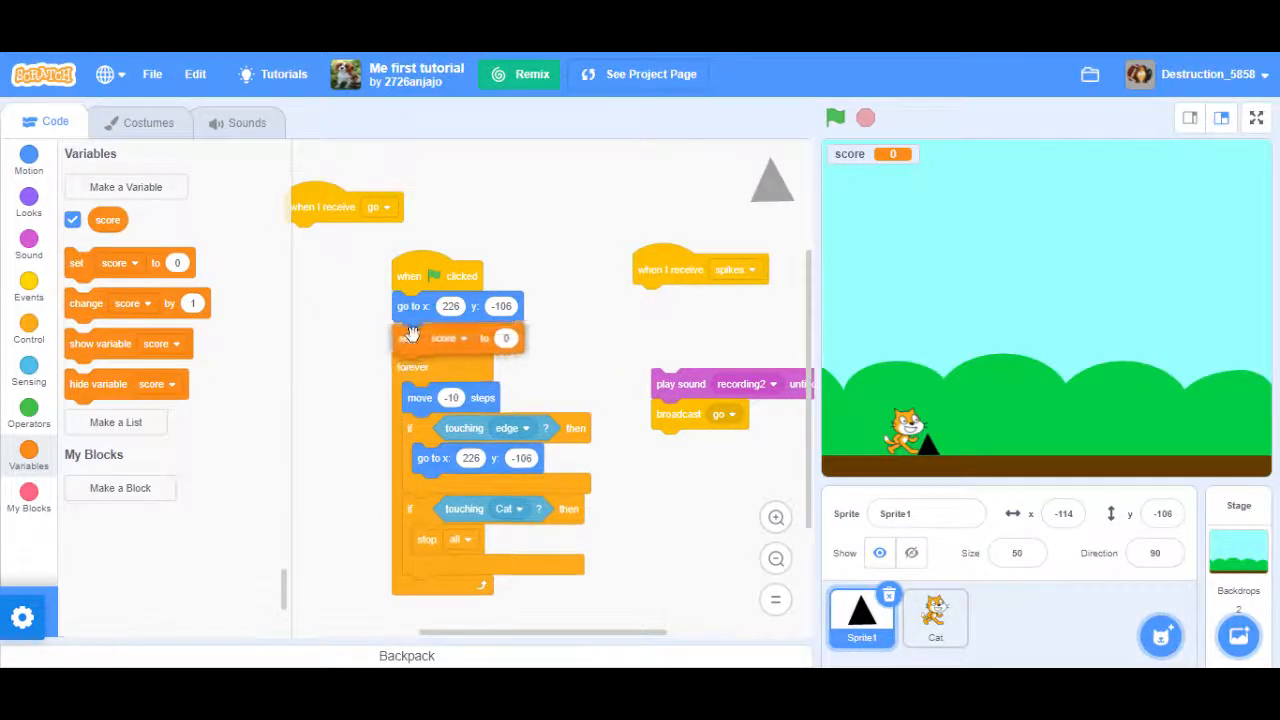
Test-run the game repeatedly so the score counts up, then show the Events category.
left_click(836, 116)
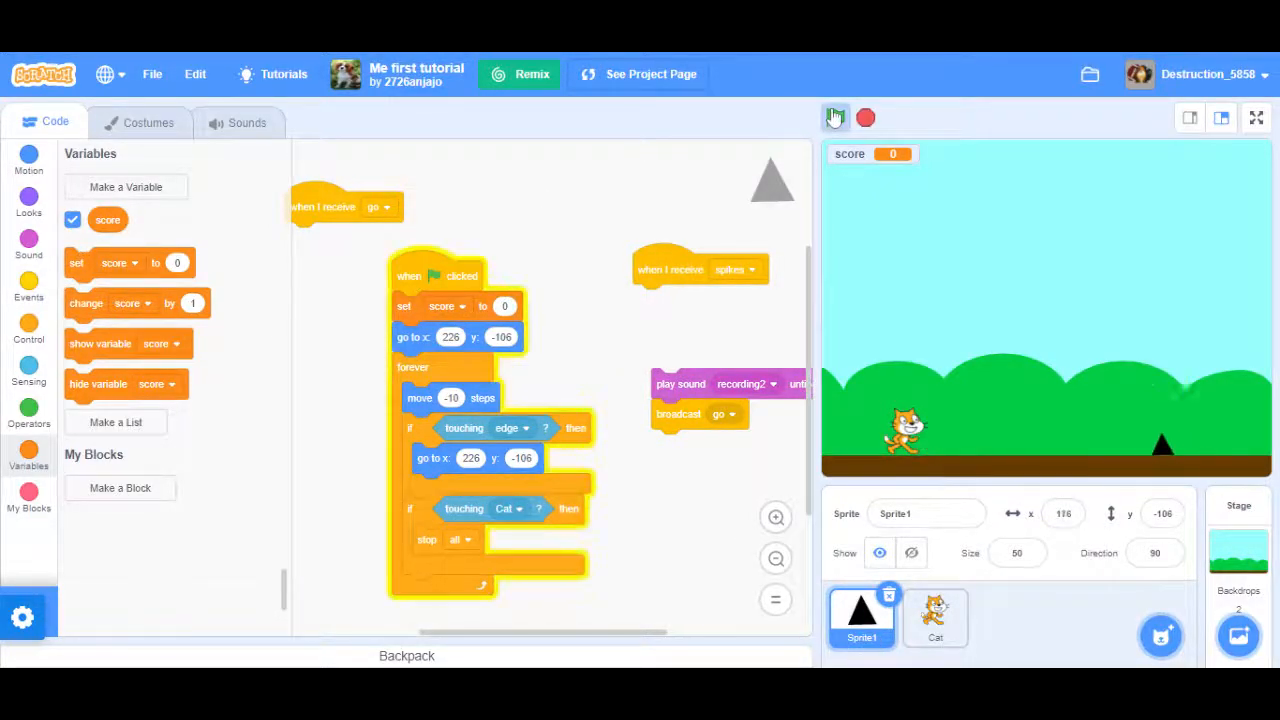
left_click(836, 116)
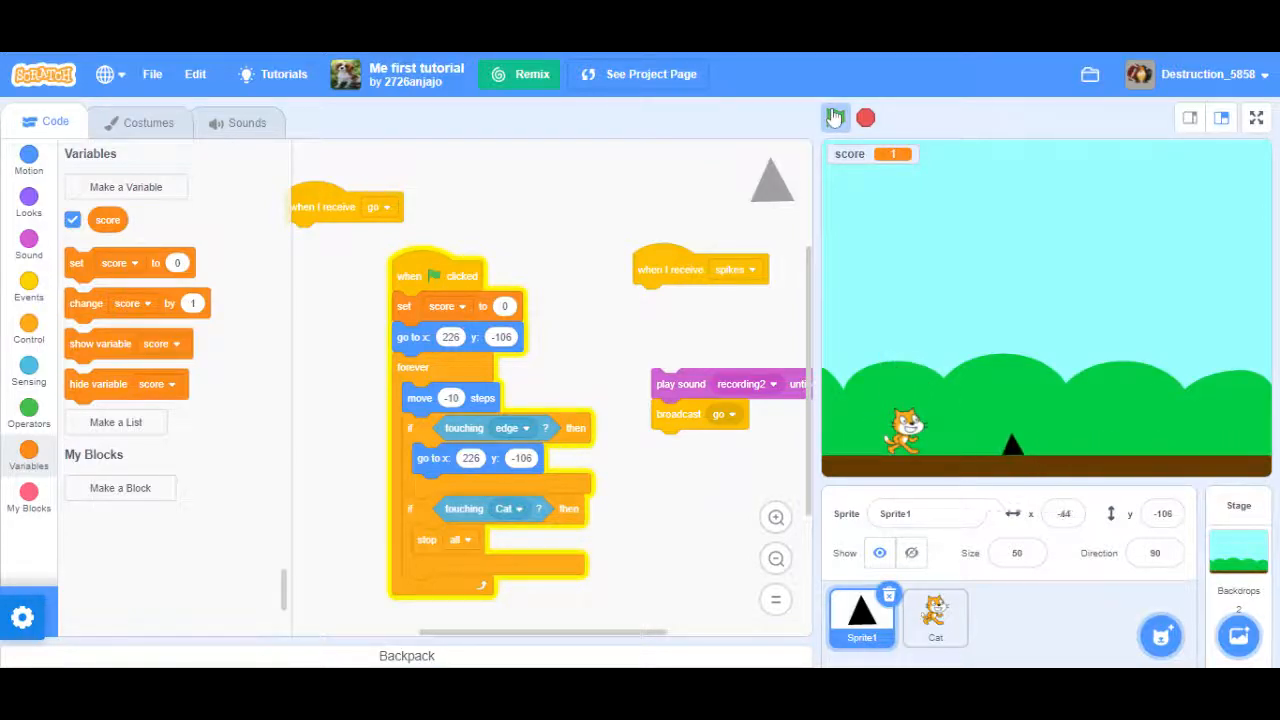
left_click(836, 118)
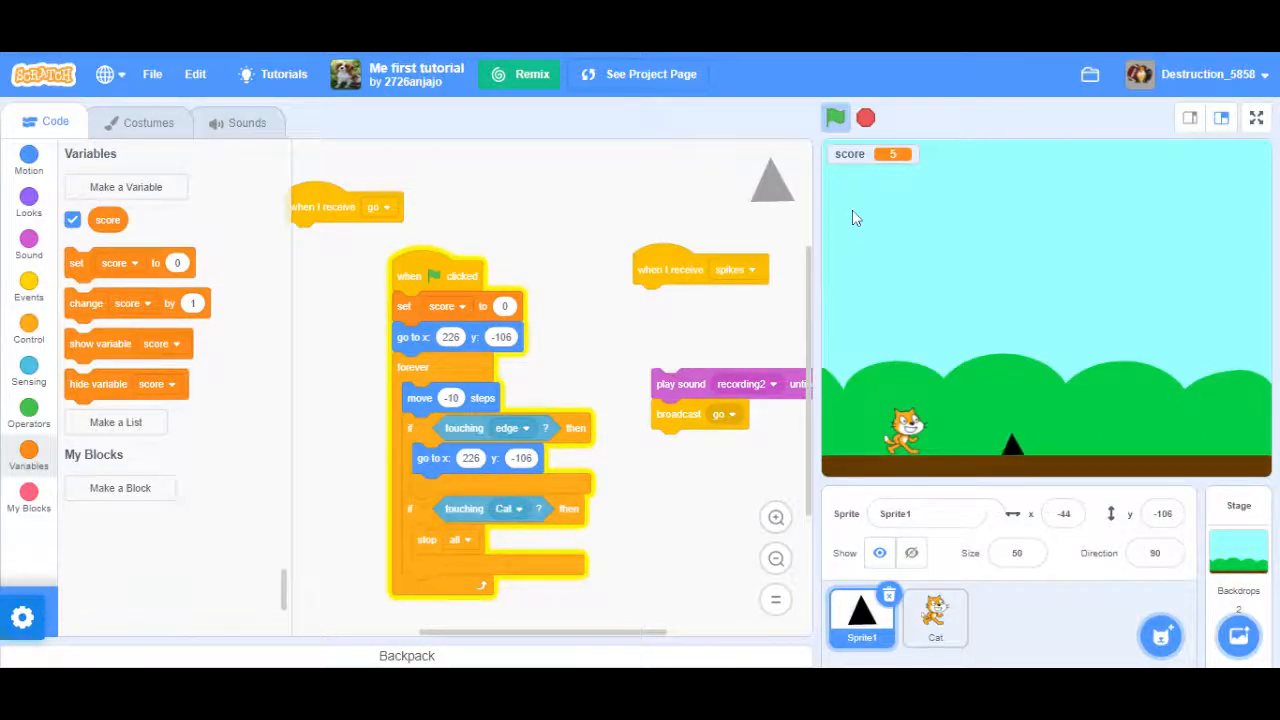
left_click(836, 116)
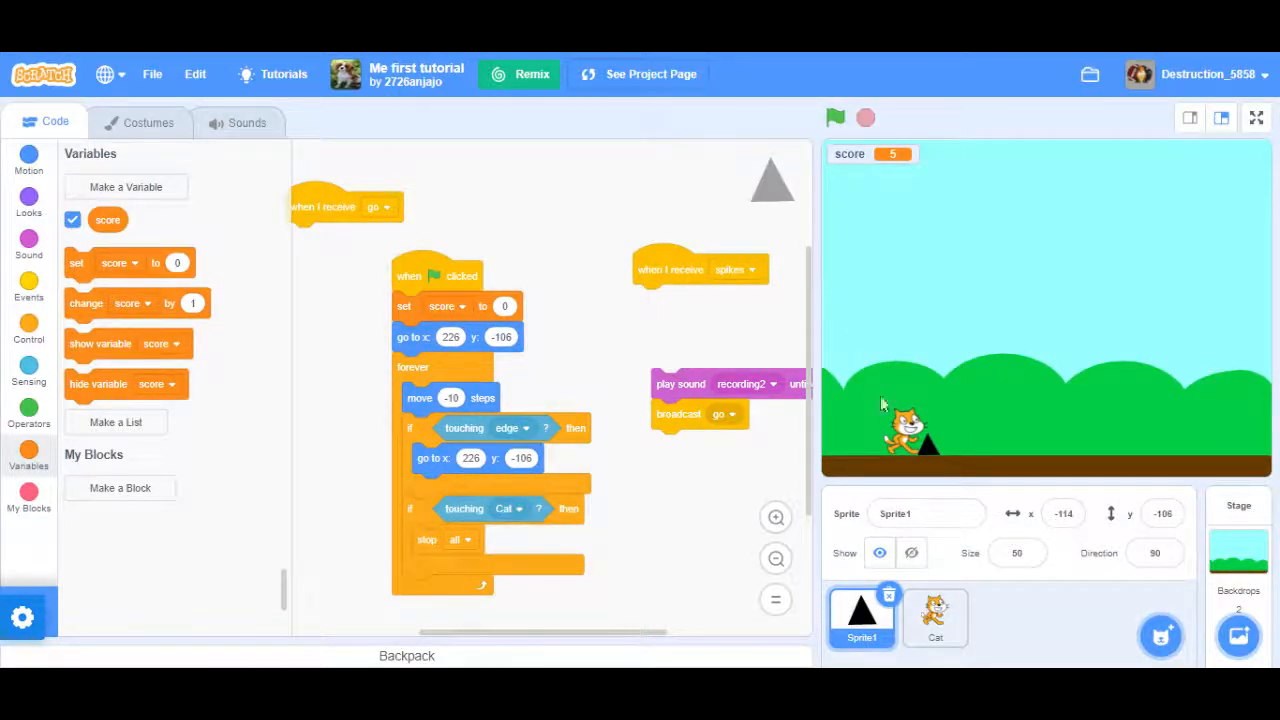
left_click(836, 116)
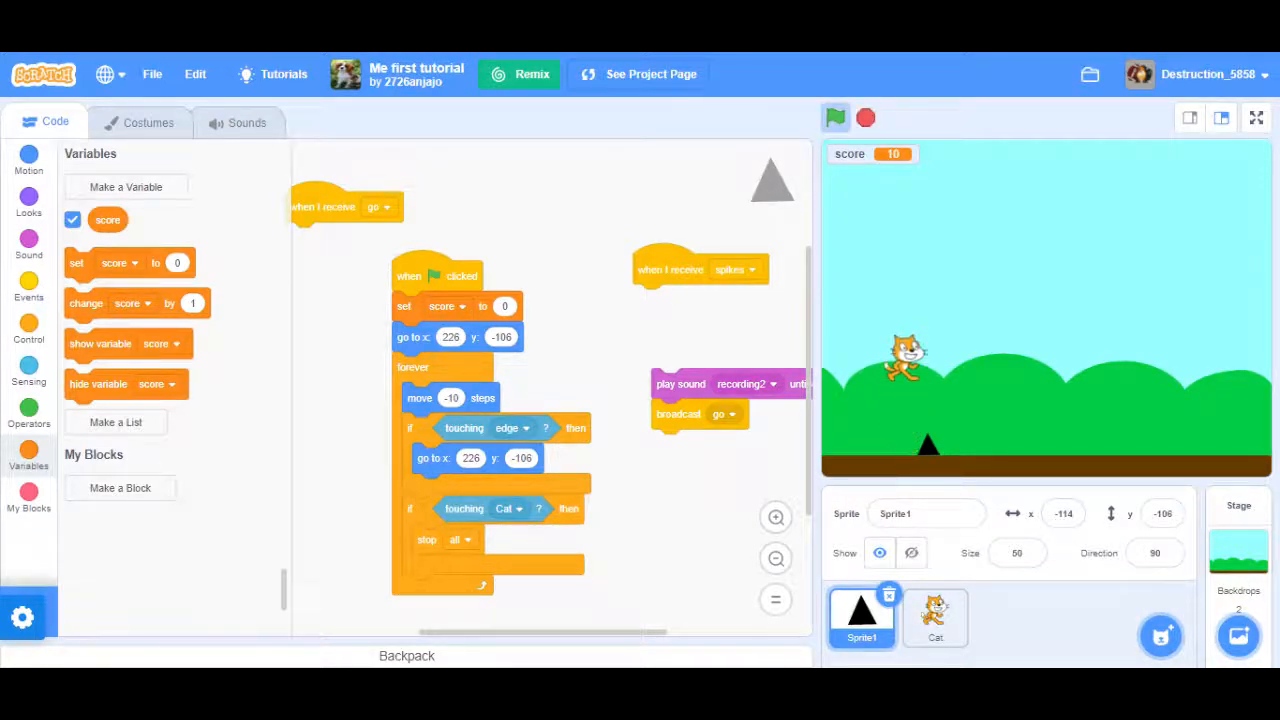
left_click(836, 116)
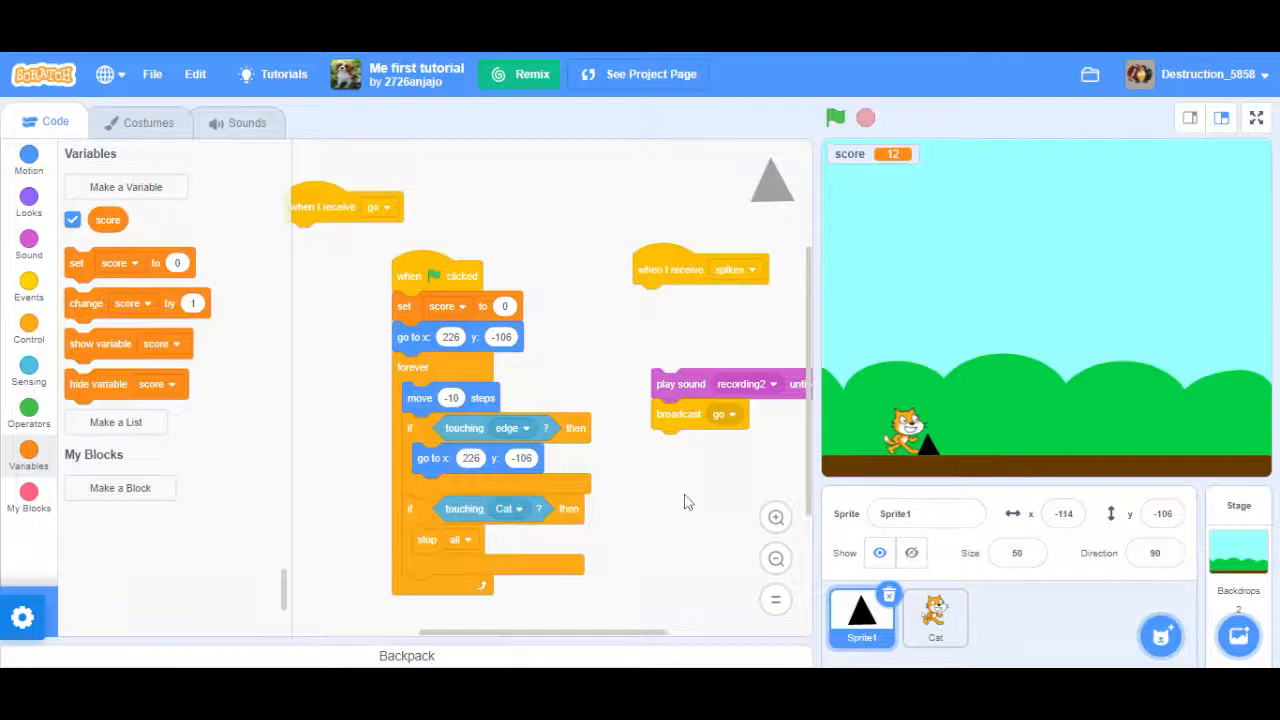
left_click(28, 290)
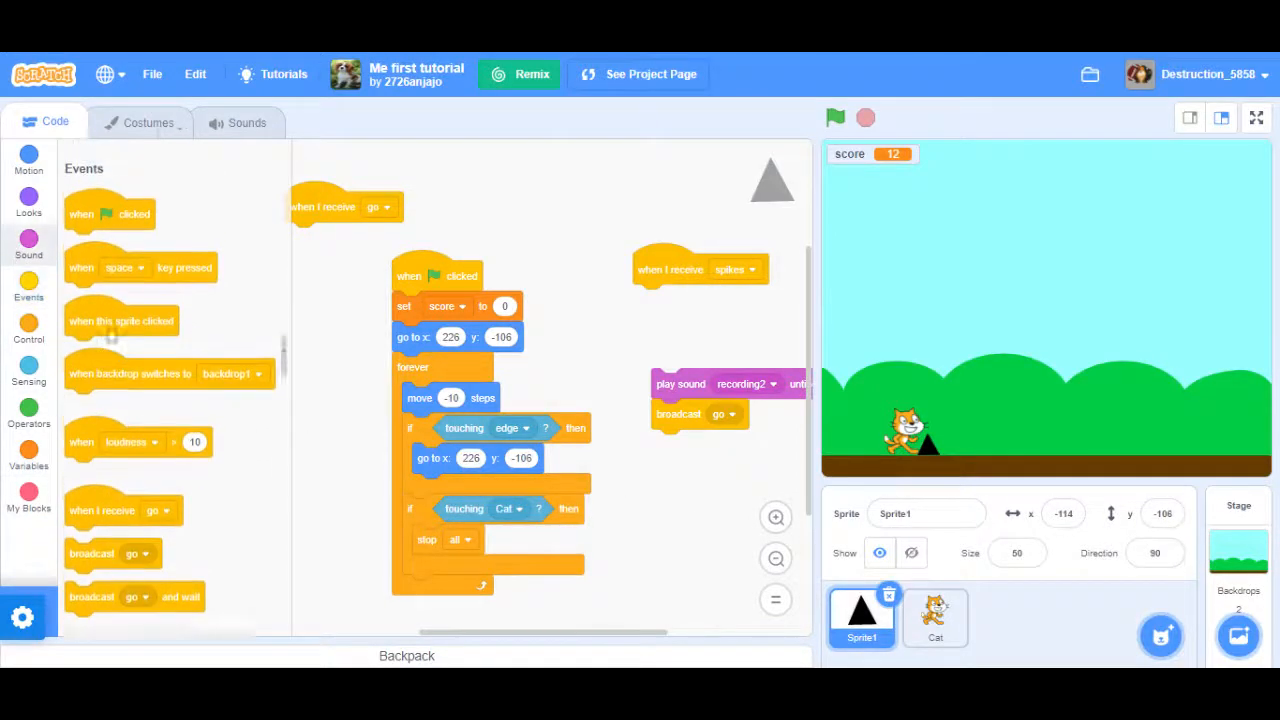
Create a new broadcast message 'mes...' in the touching-Cat branch, then show Cat's code.
scroll("down", 3)
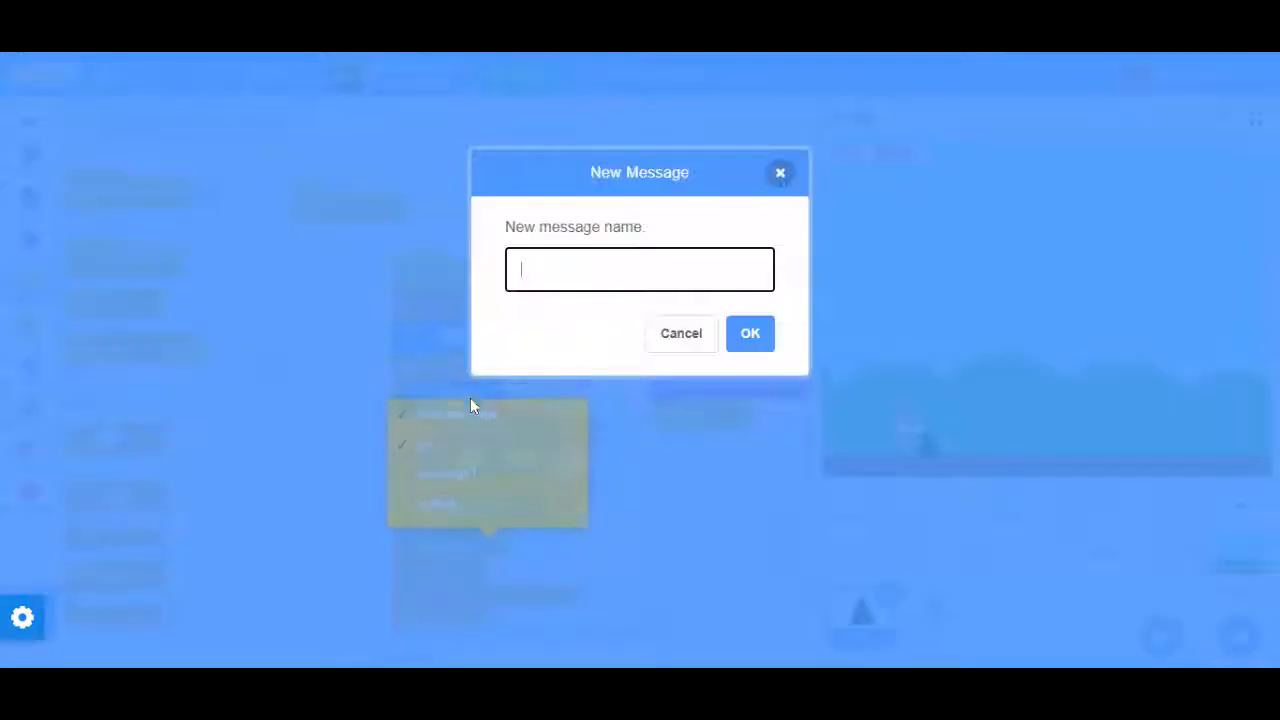
type("messaagebebf")
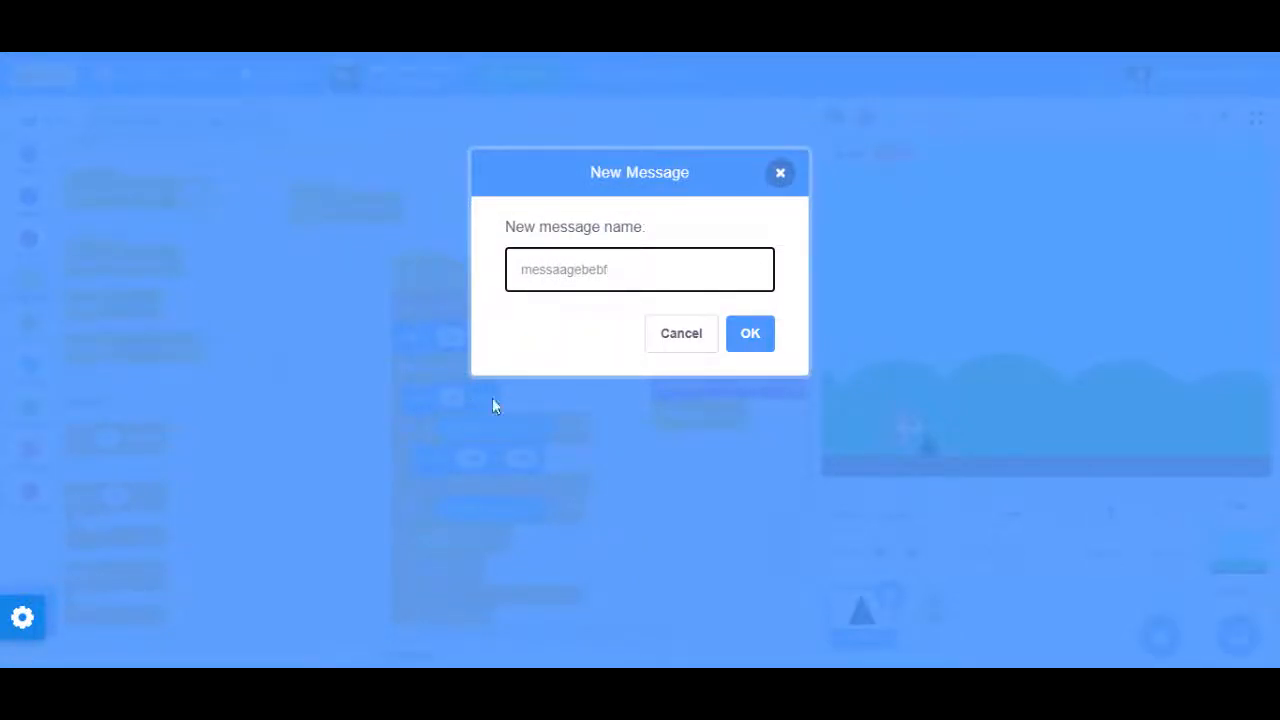
left_click(750, 332)
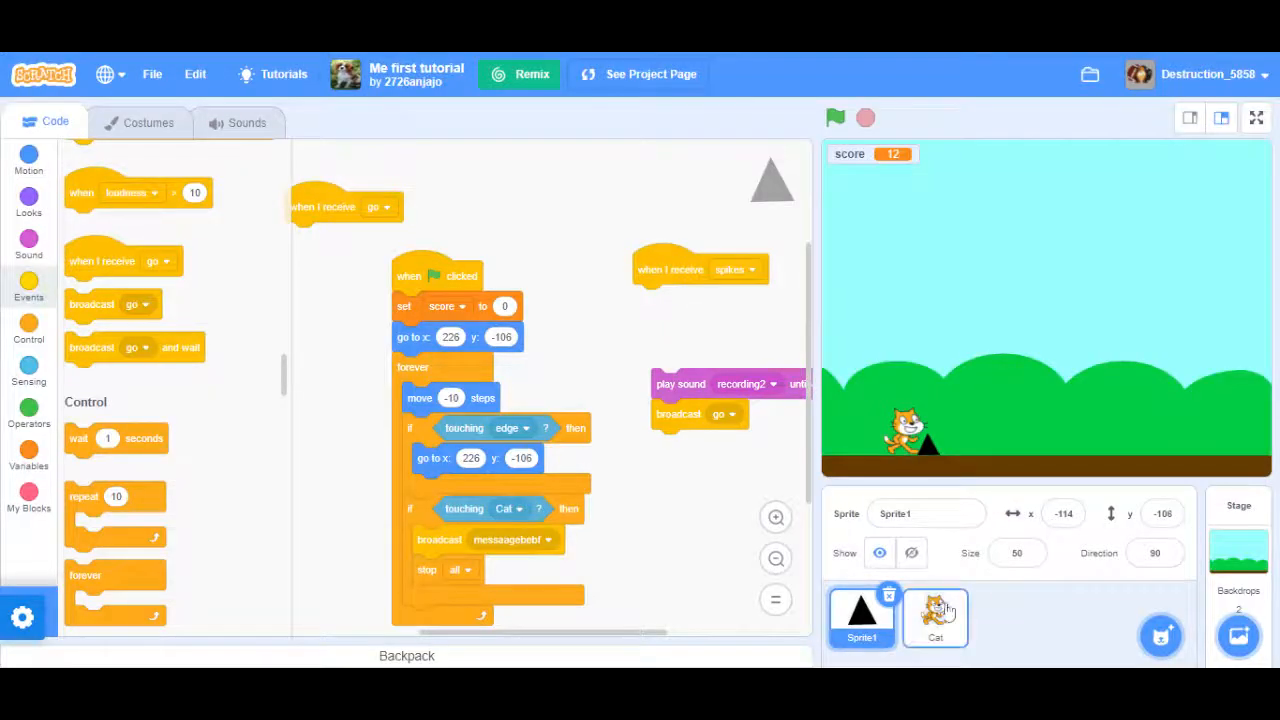
left_click(936, 616)
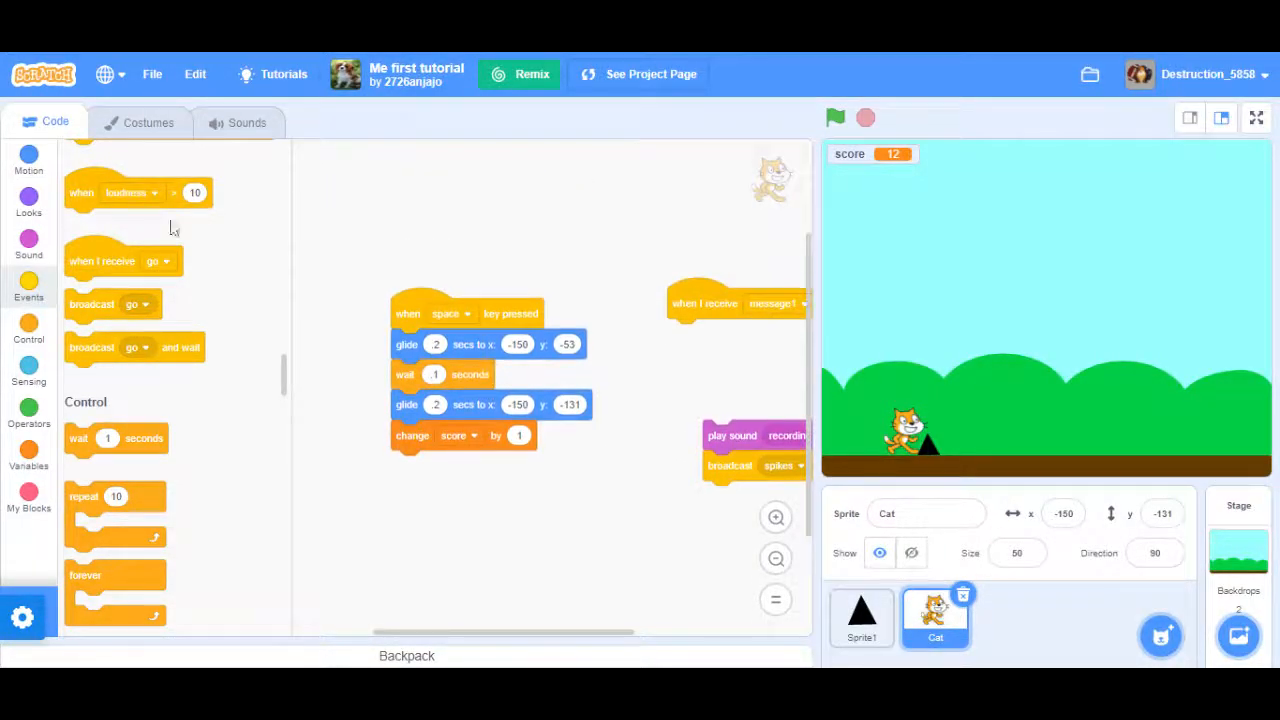
Make Cat's receiver listen for messagebebf and stop all, with test runs.
scroll("down", 3)
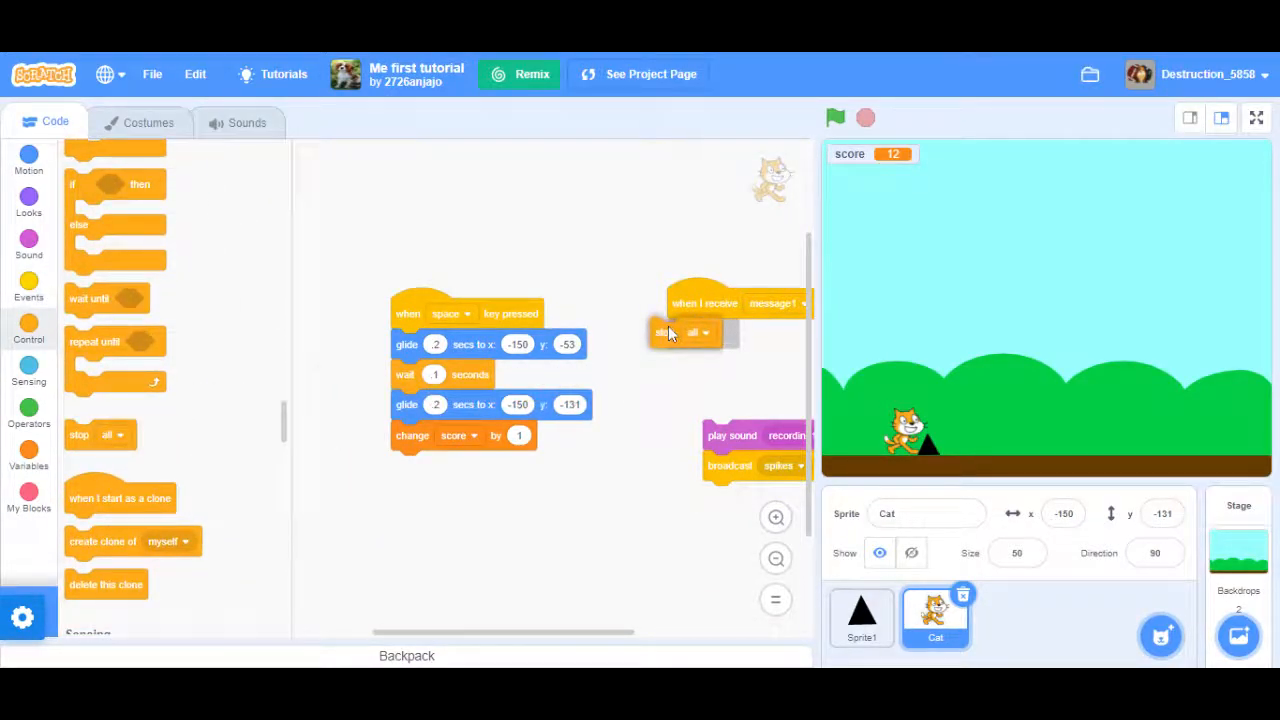
left_click(836, 118)
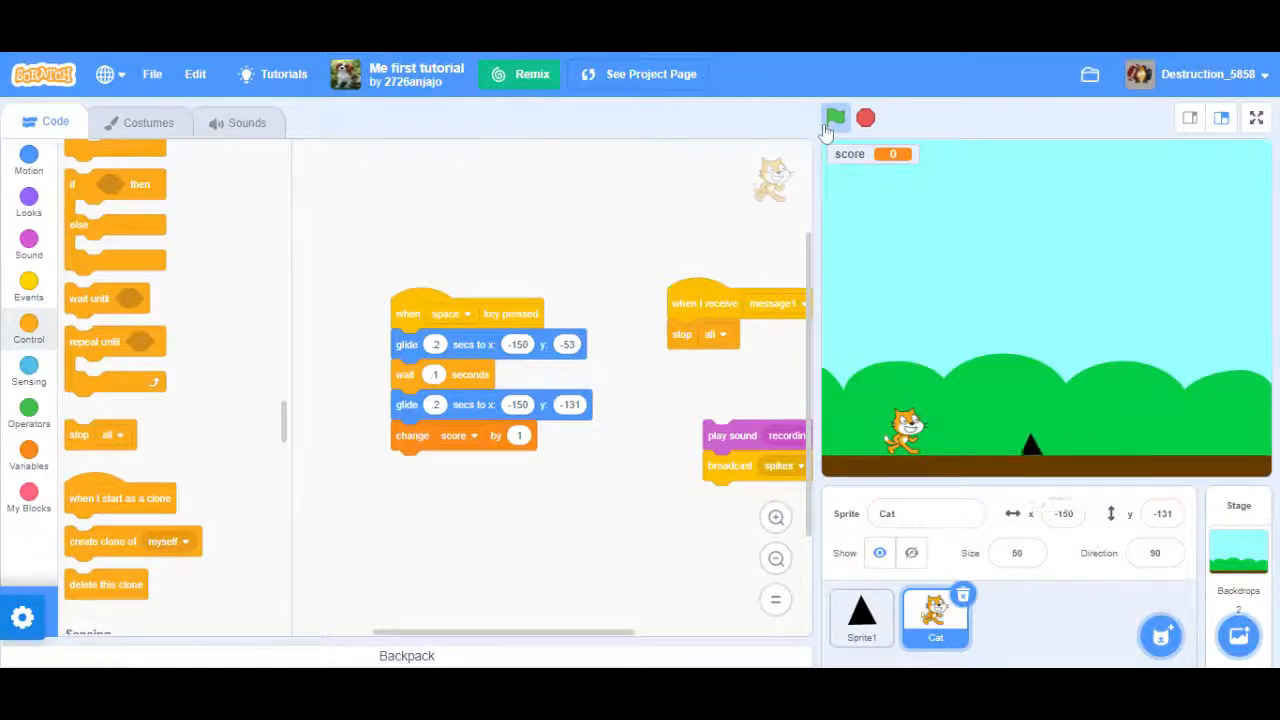
left_click(836, 118)
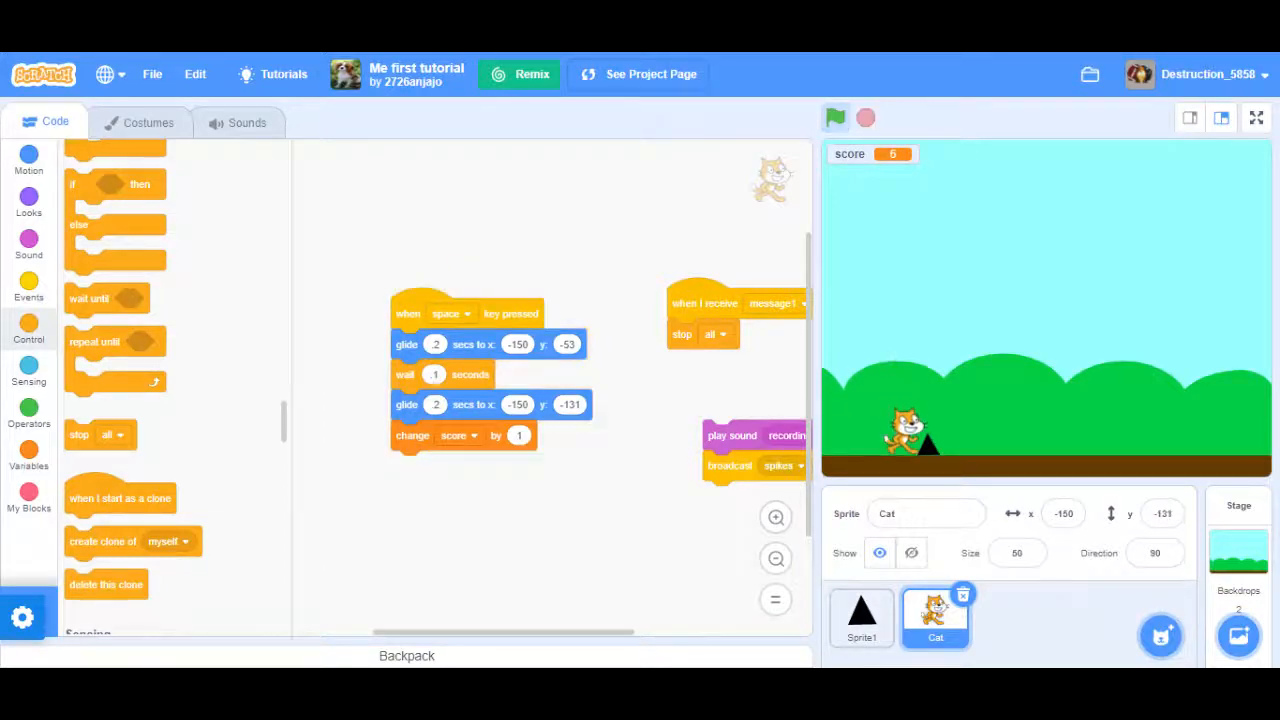
left_click(836, 116)
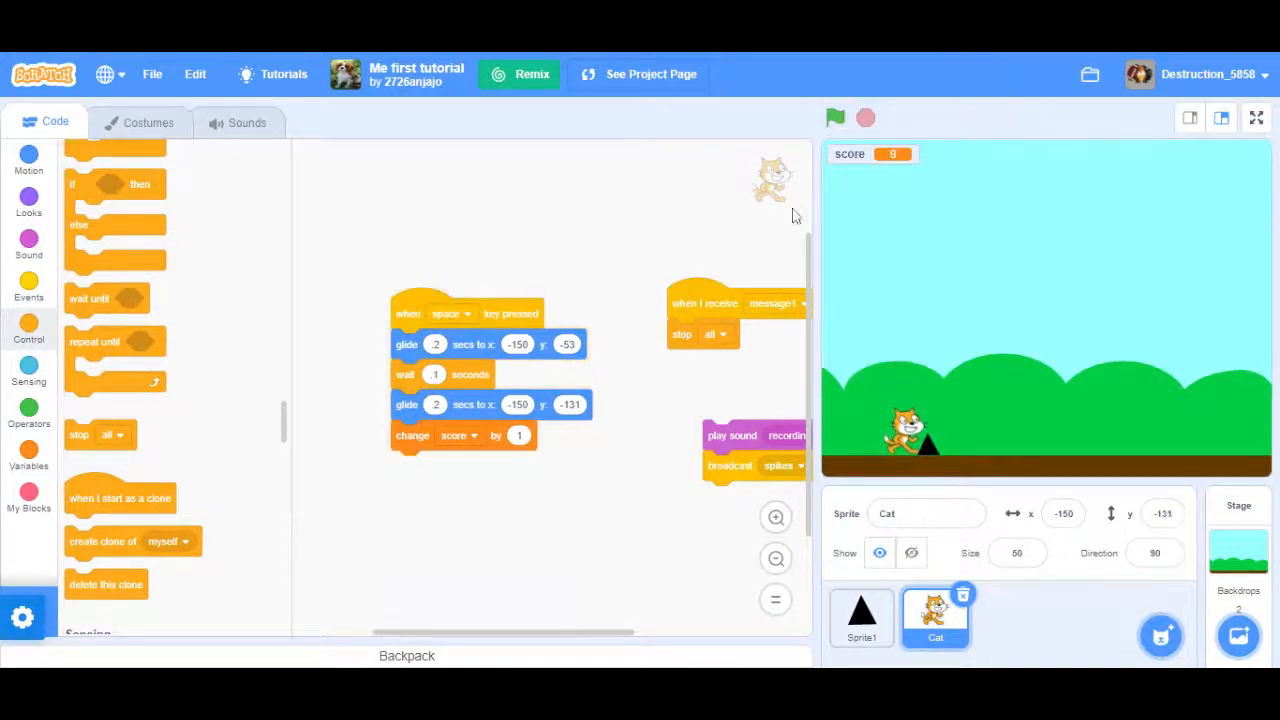
left_click(776, 304)
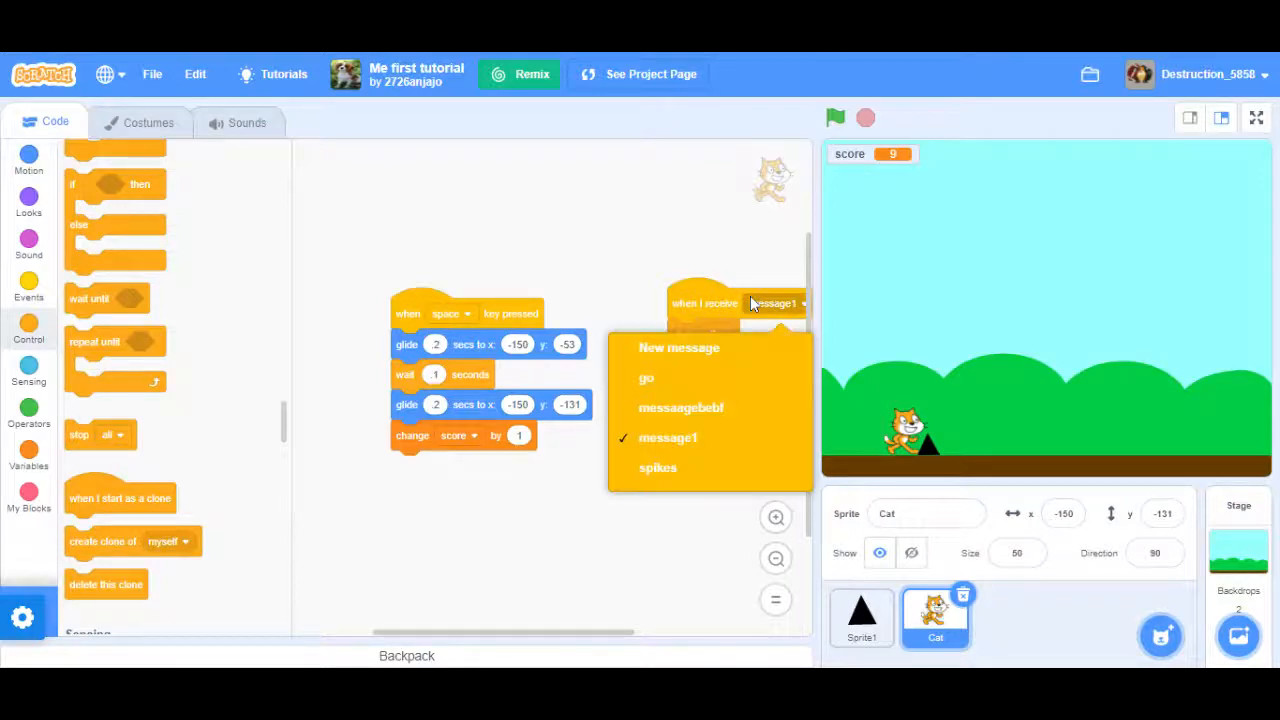
left_click(680, 408)
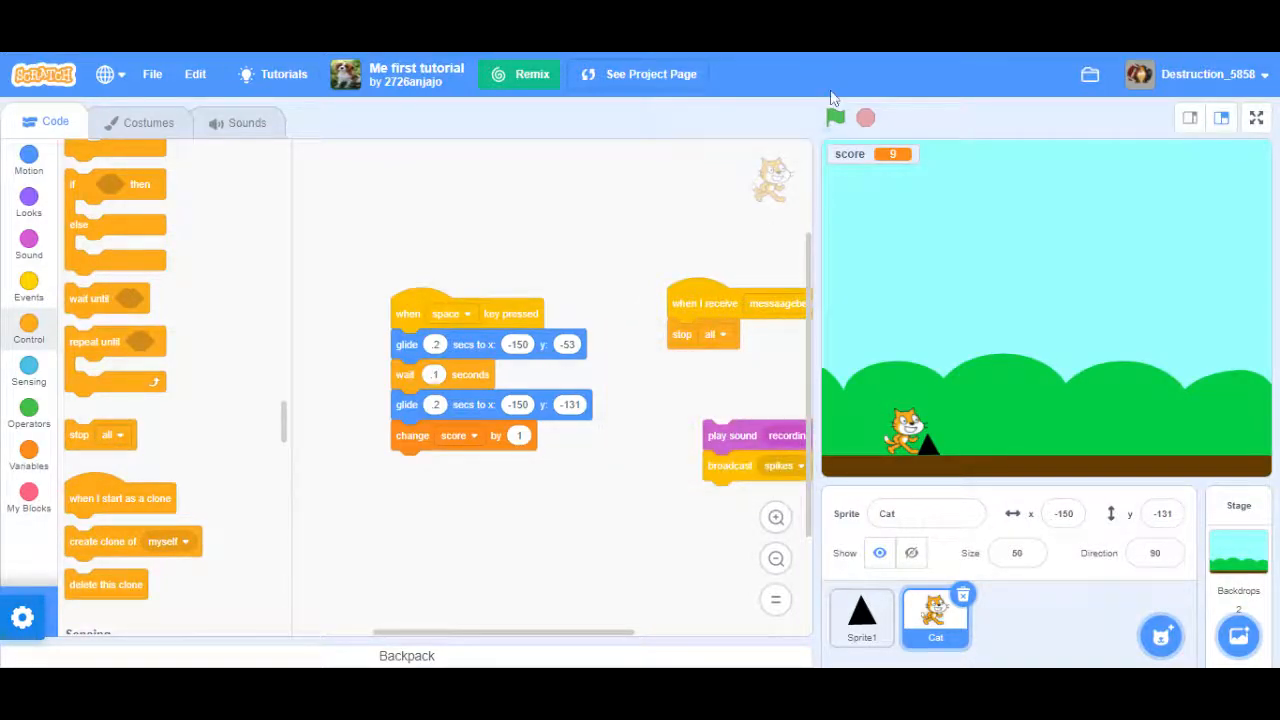
Test-run the game jumping to raise the score, then drag the receive scripts away.
left_click(834, 116)
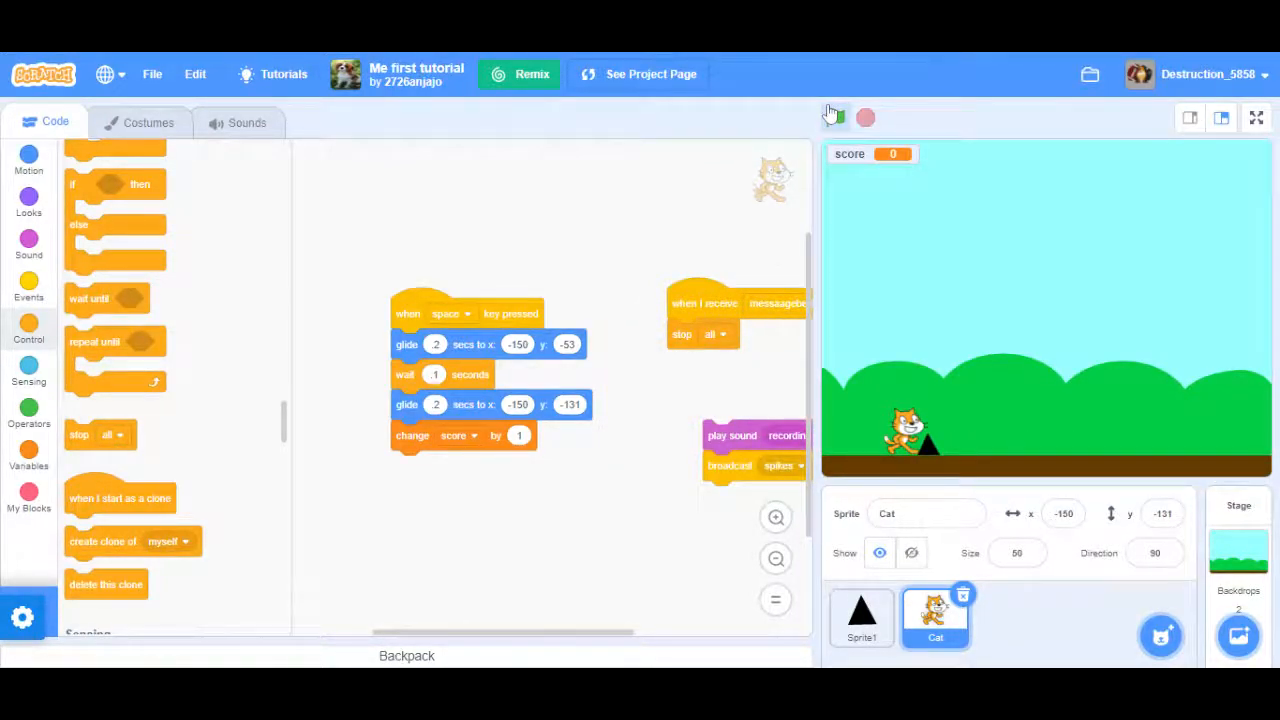
left_click(834, 116)
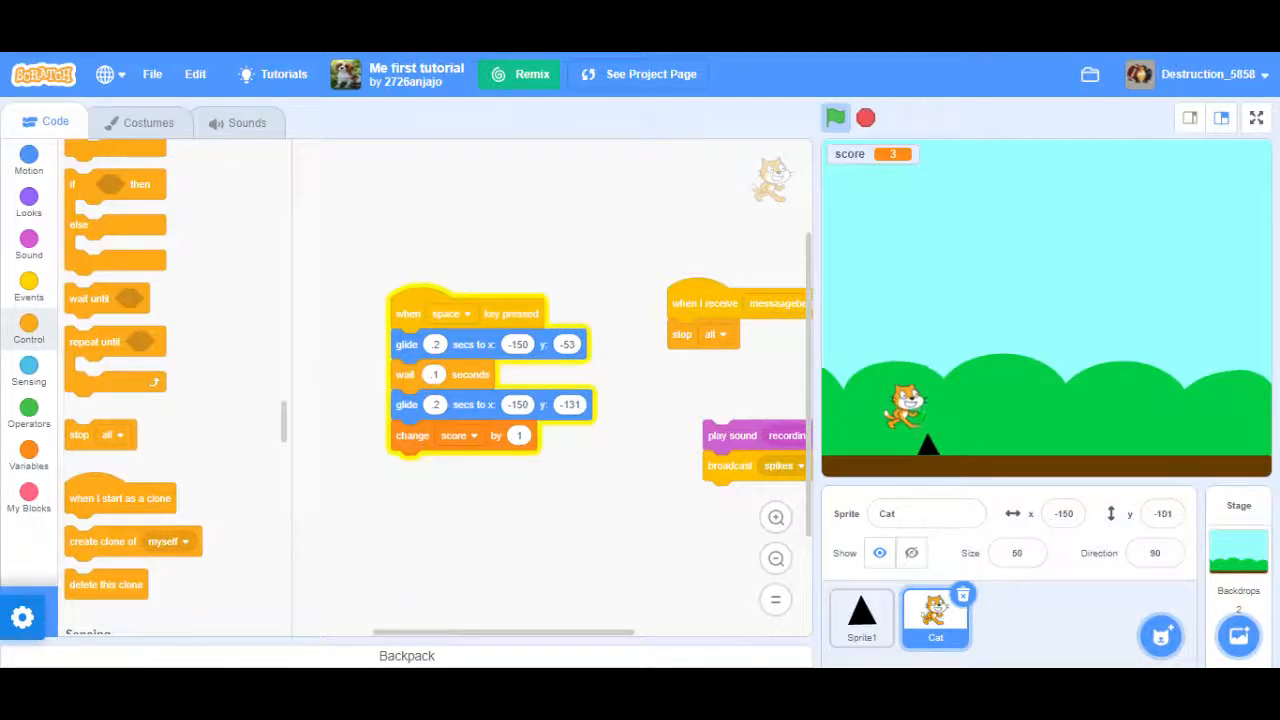
left_click(836, 116)
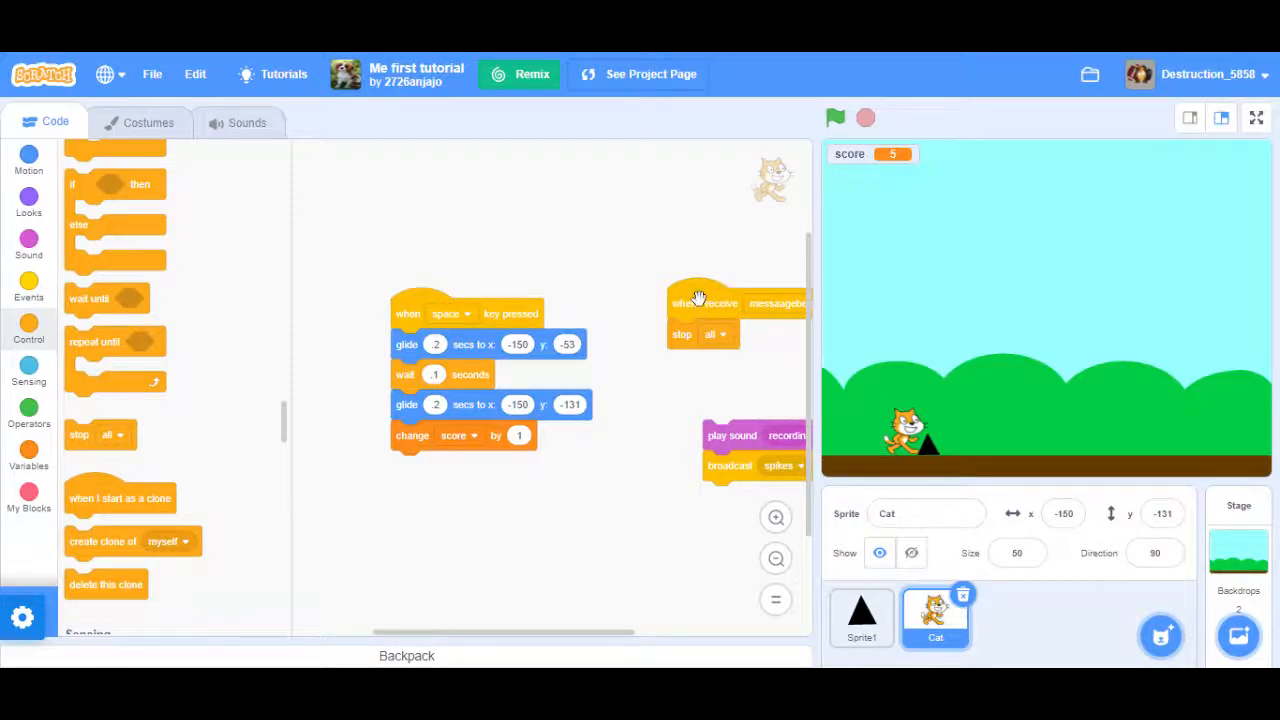
left_click_drag(700, 304, 184, 350)
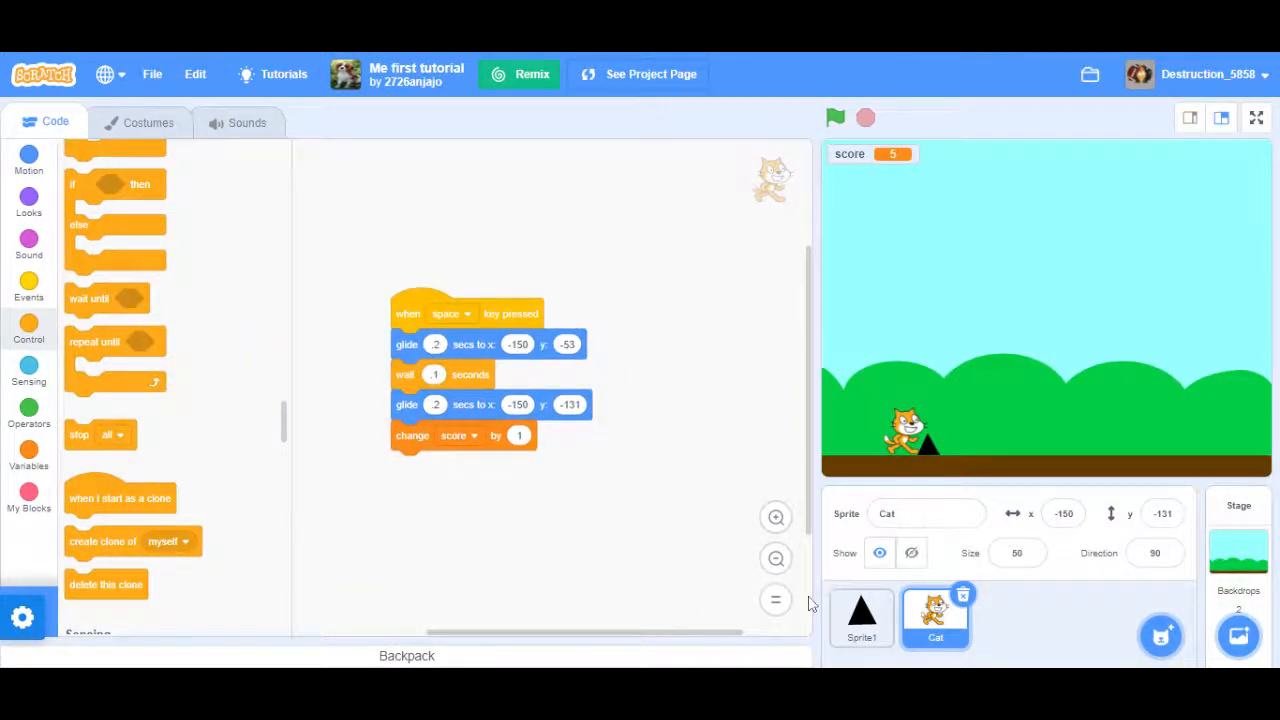
Delete the spike sprite's leftover sound-and-broadcast script and return to the Cat's jump script.
left_click(860, 616)
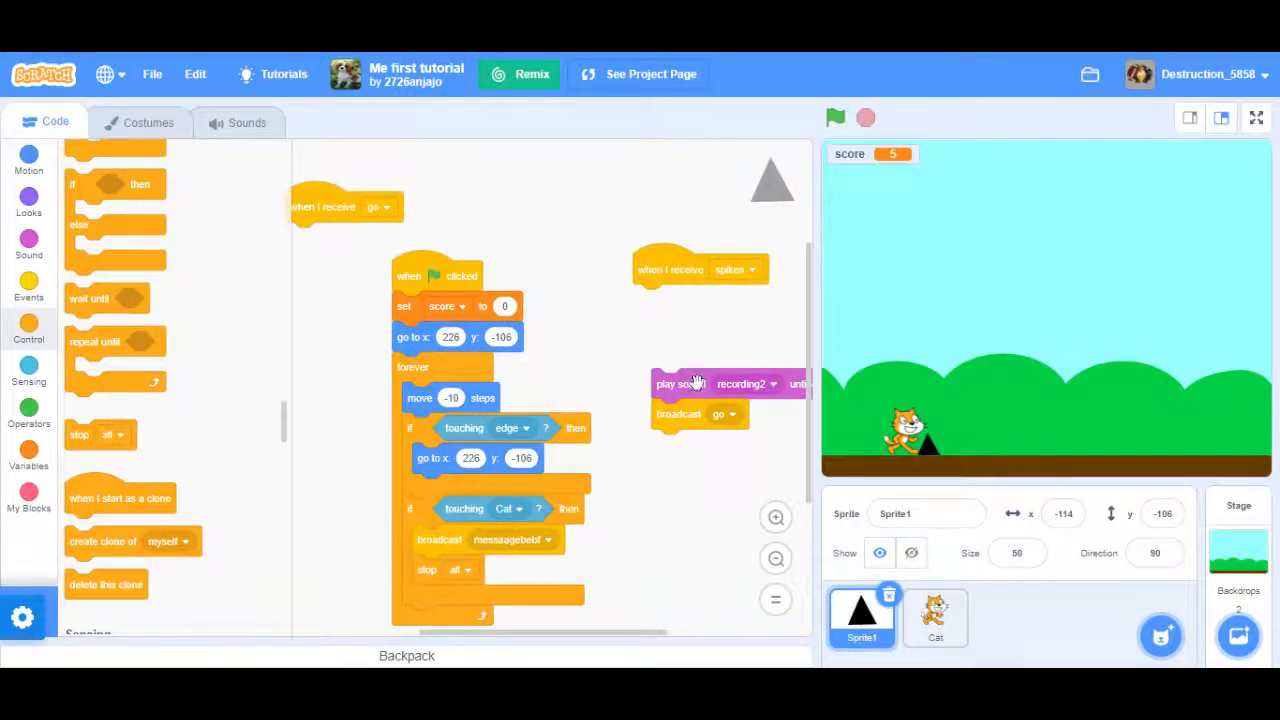
right_click(690, 384)
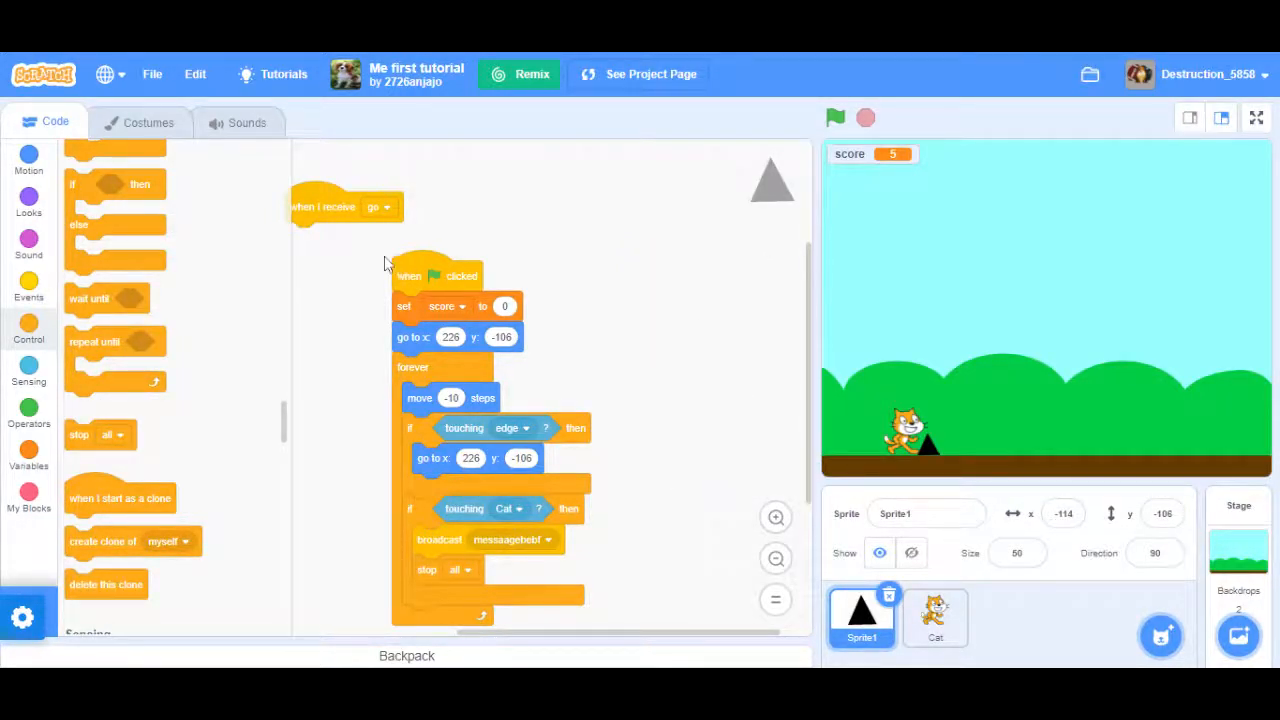
scroll("down", 3)
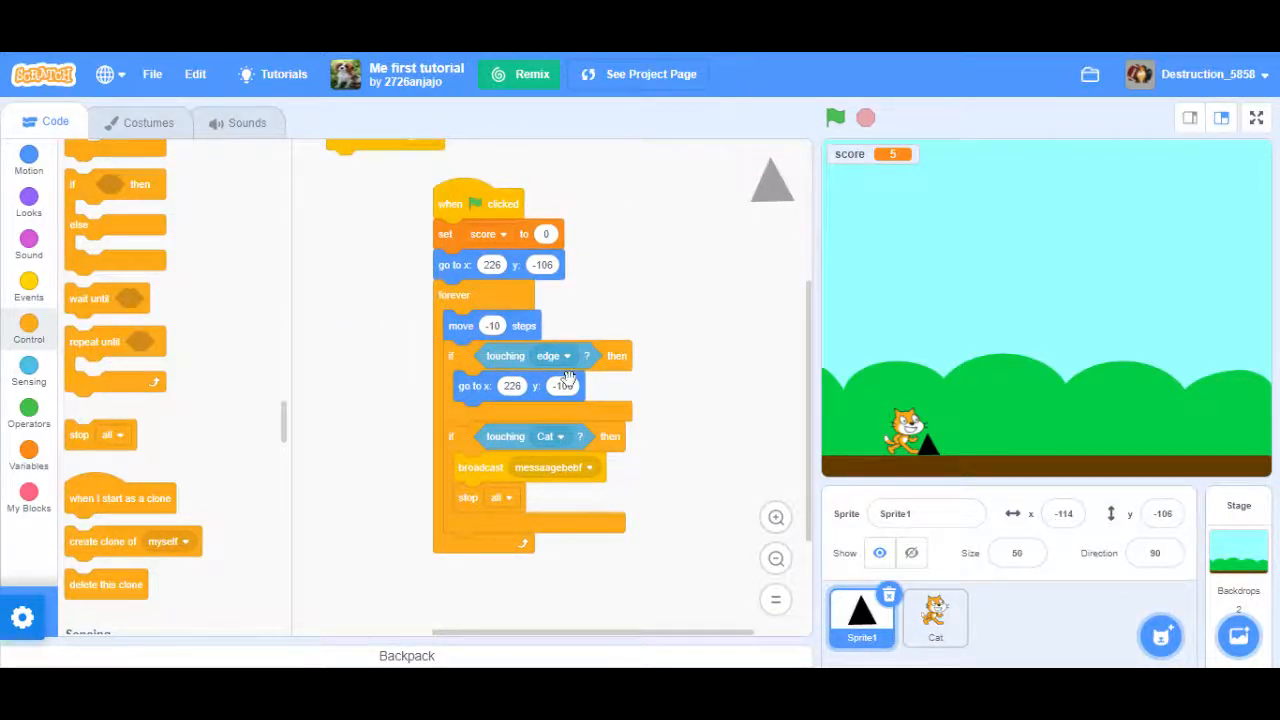
left_click(934, 616)
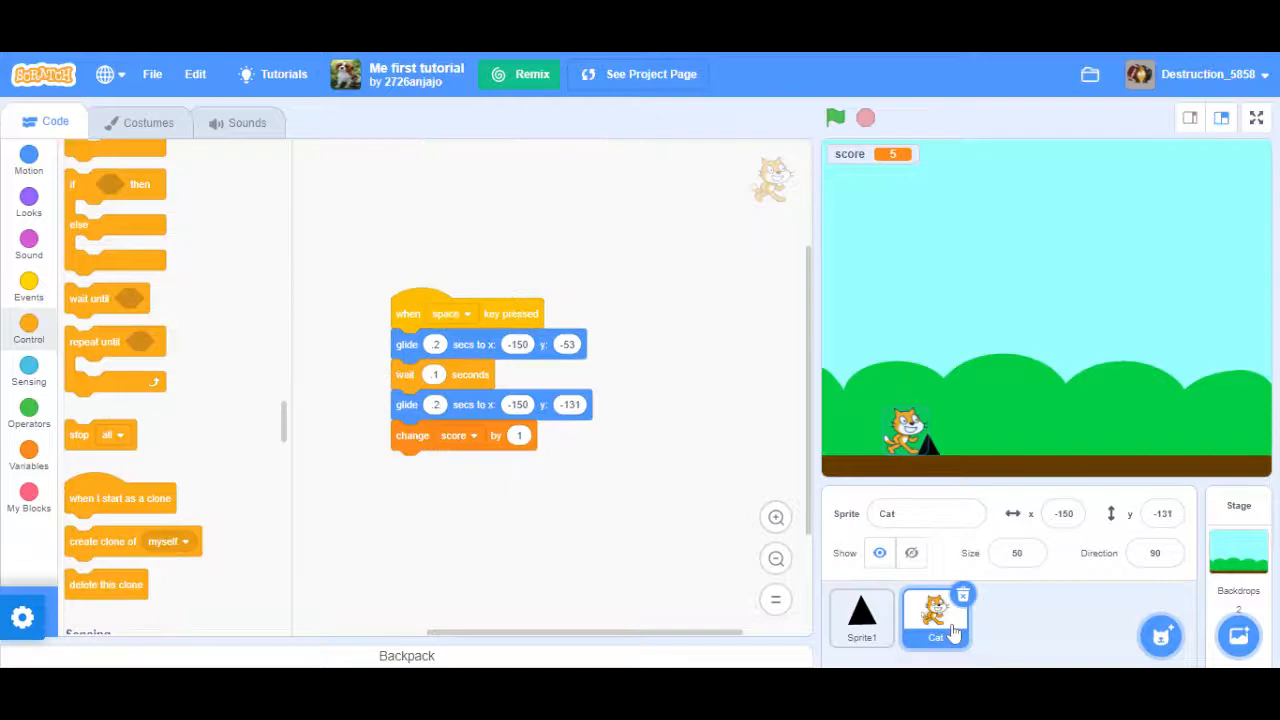
left_click(860, 616)
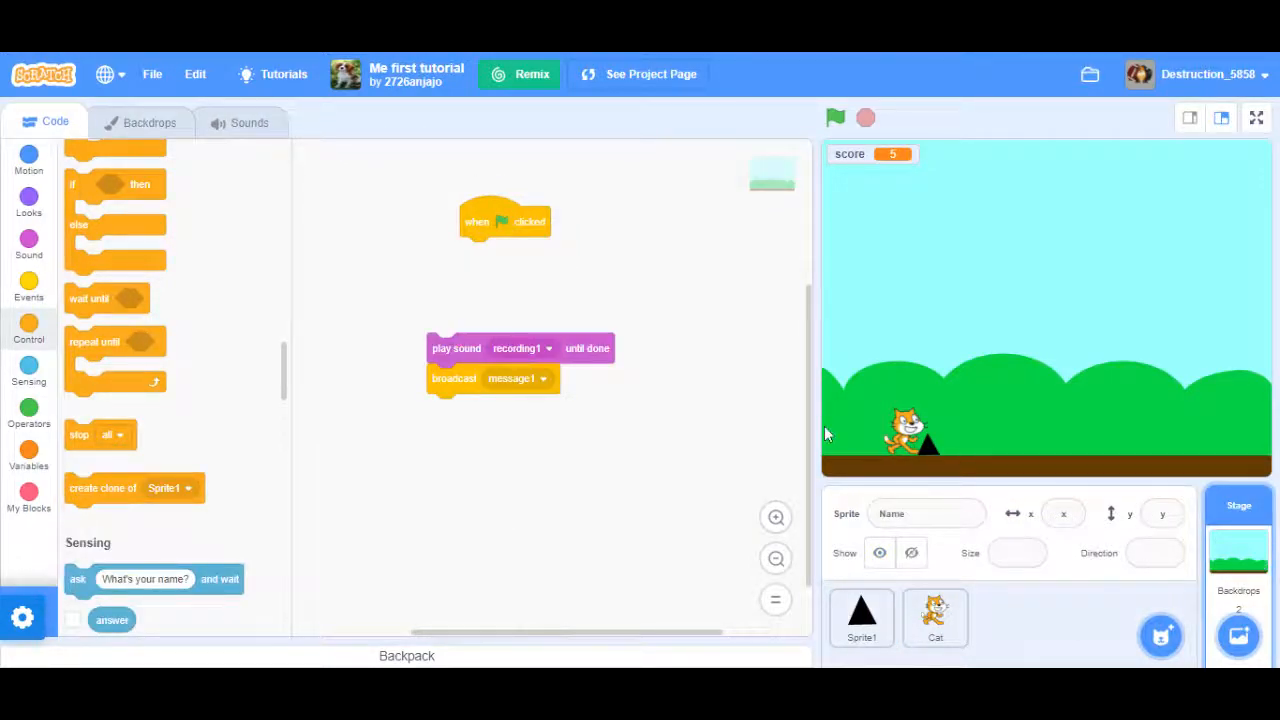
mouse_move(620, 236)
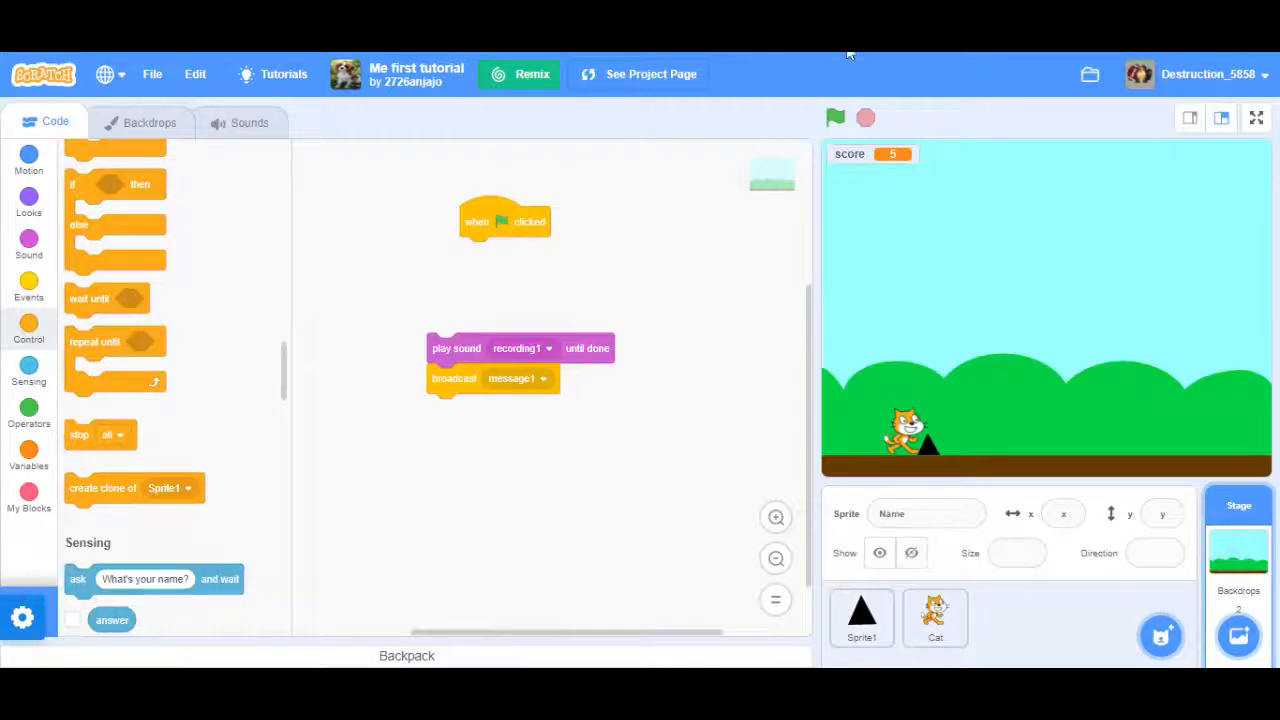
mouse_move(704, 118)
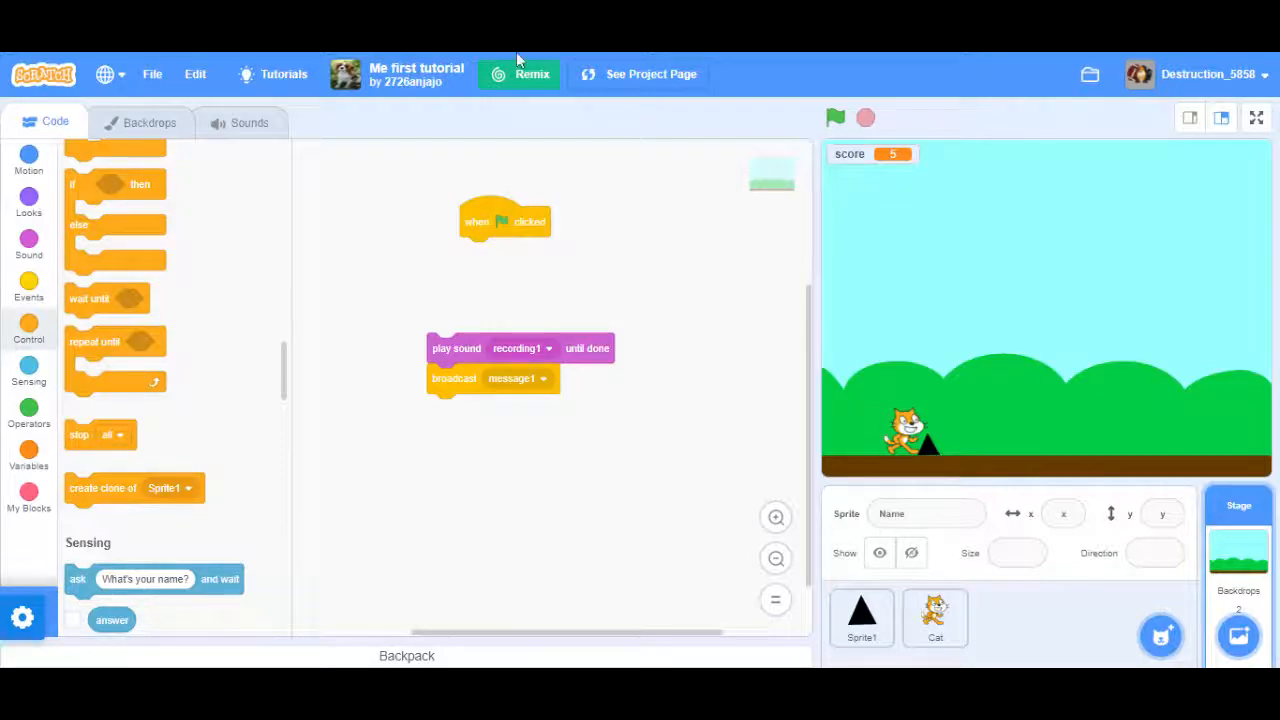
mouse_move(968, 94)
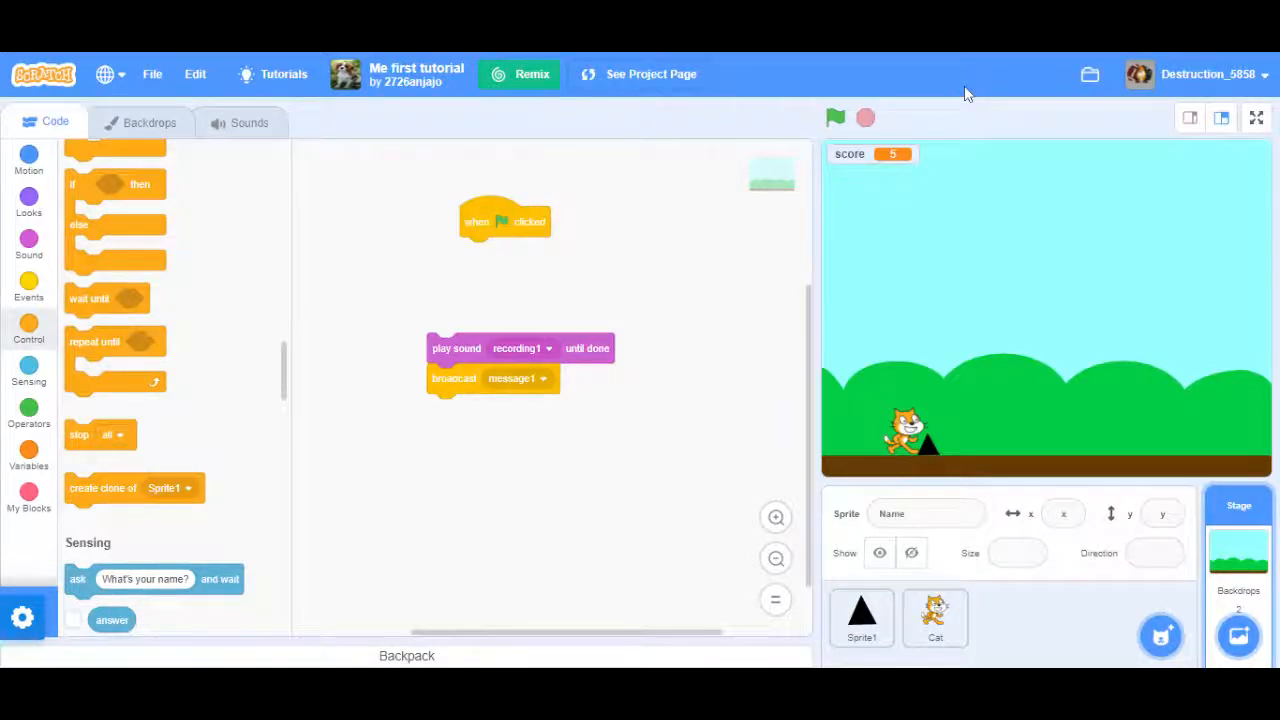